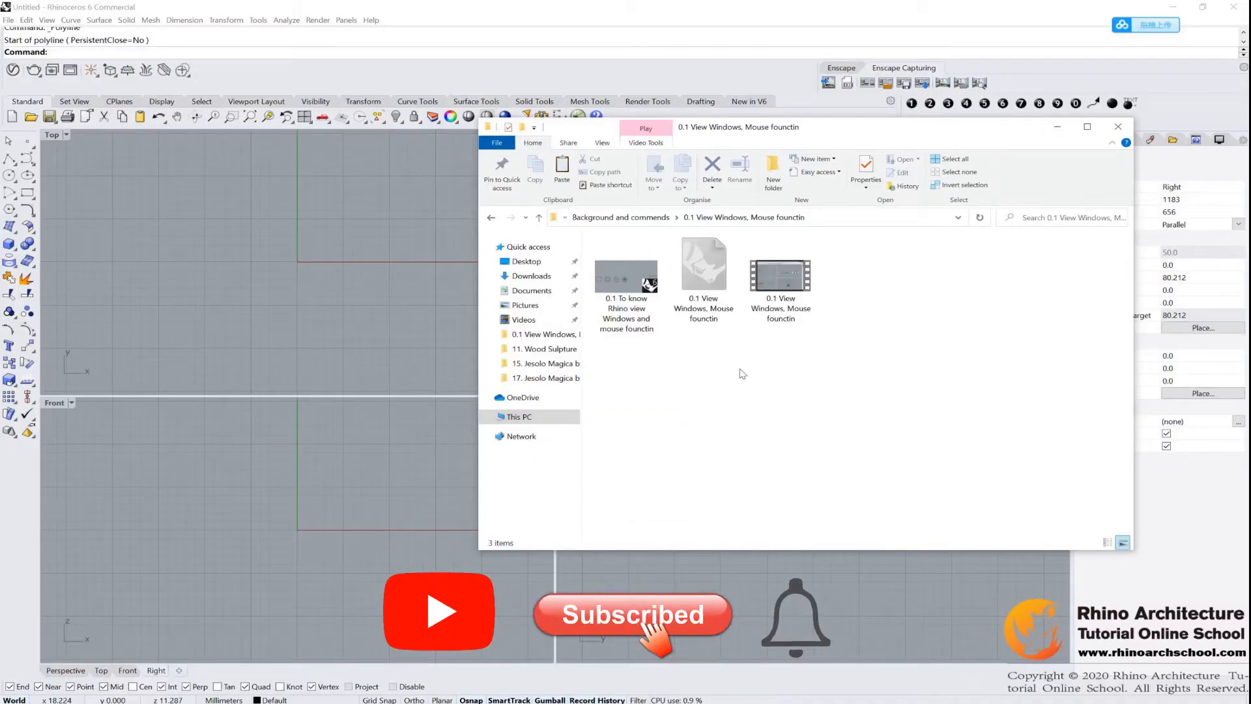
# Open the 0.1 View Windows folder from Background and commends, then close File Explorer
pyautogui.click(779, 275)
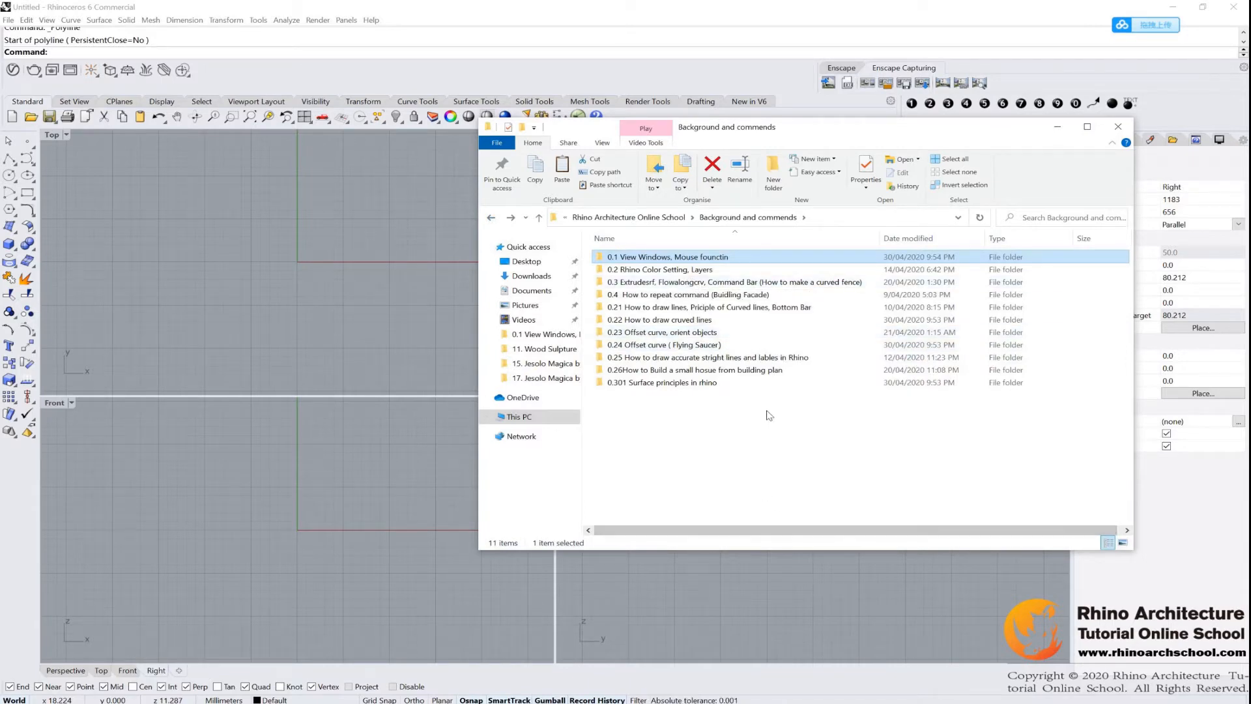
pyautogui.doubleClick(668, 256)
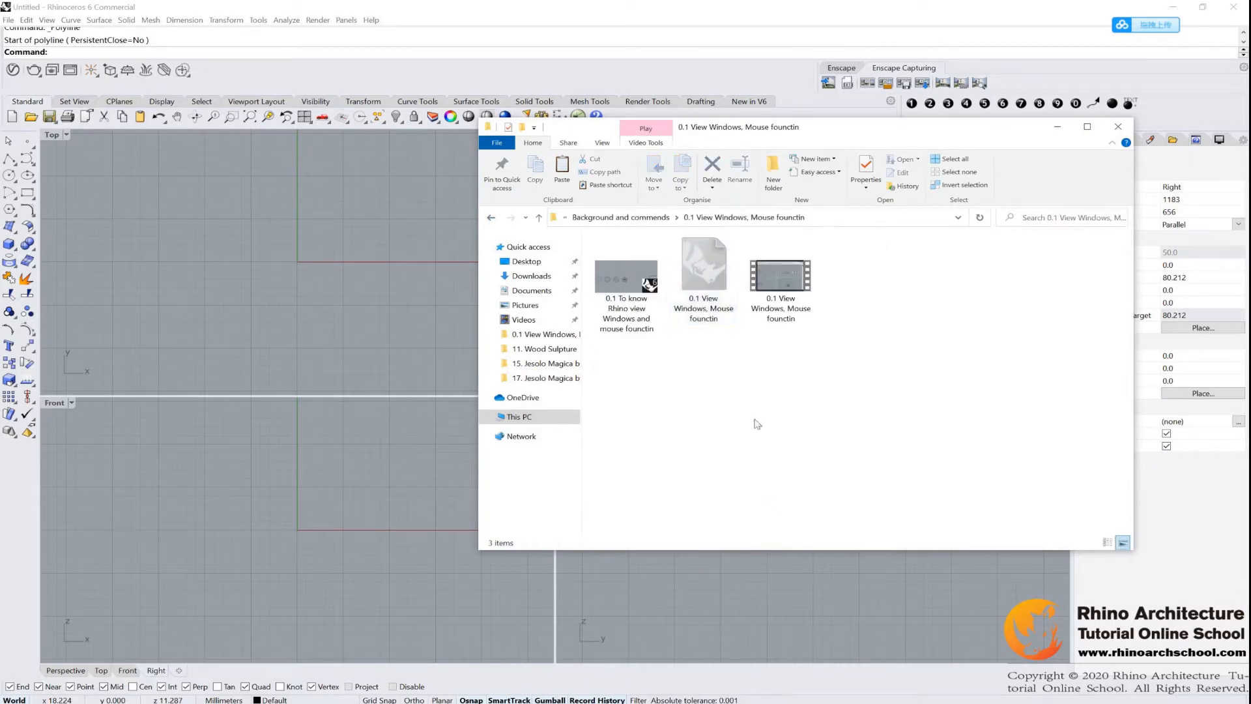
pyautogui.click(1116, 127)
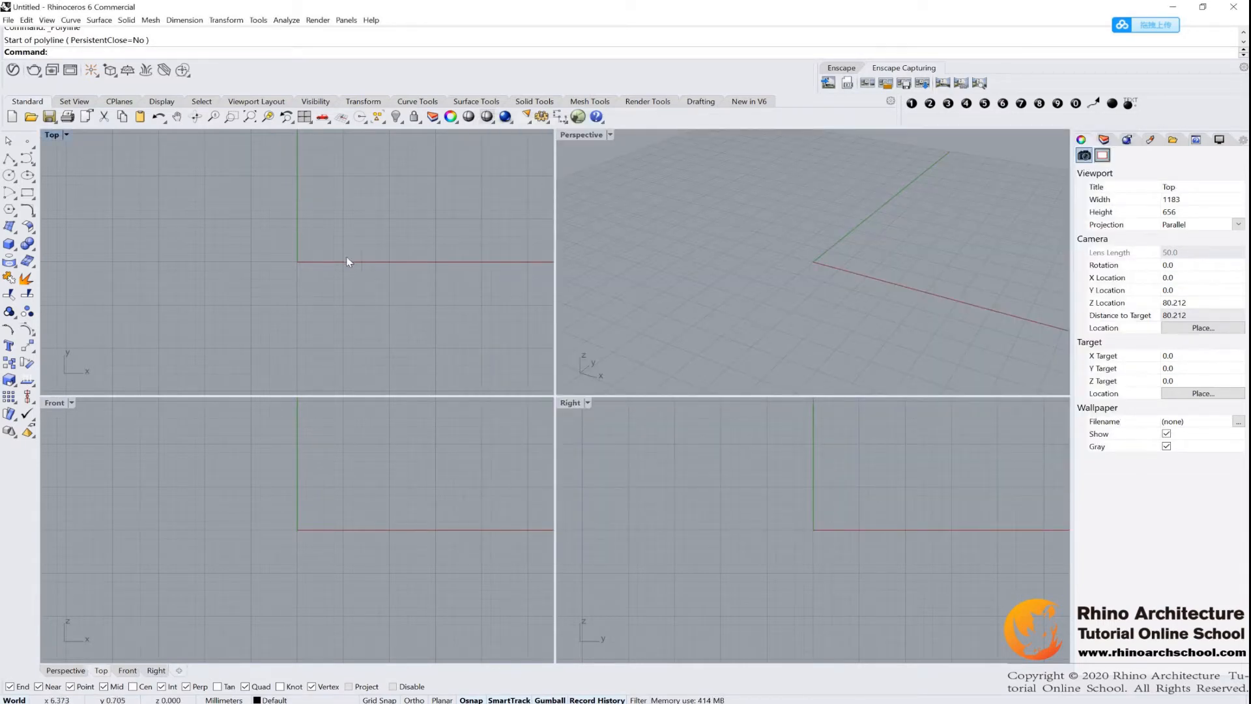
pyautogui.moveTo(268, 271)
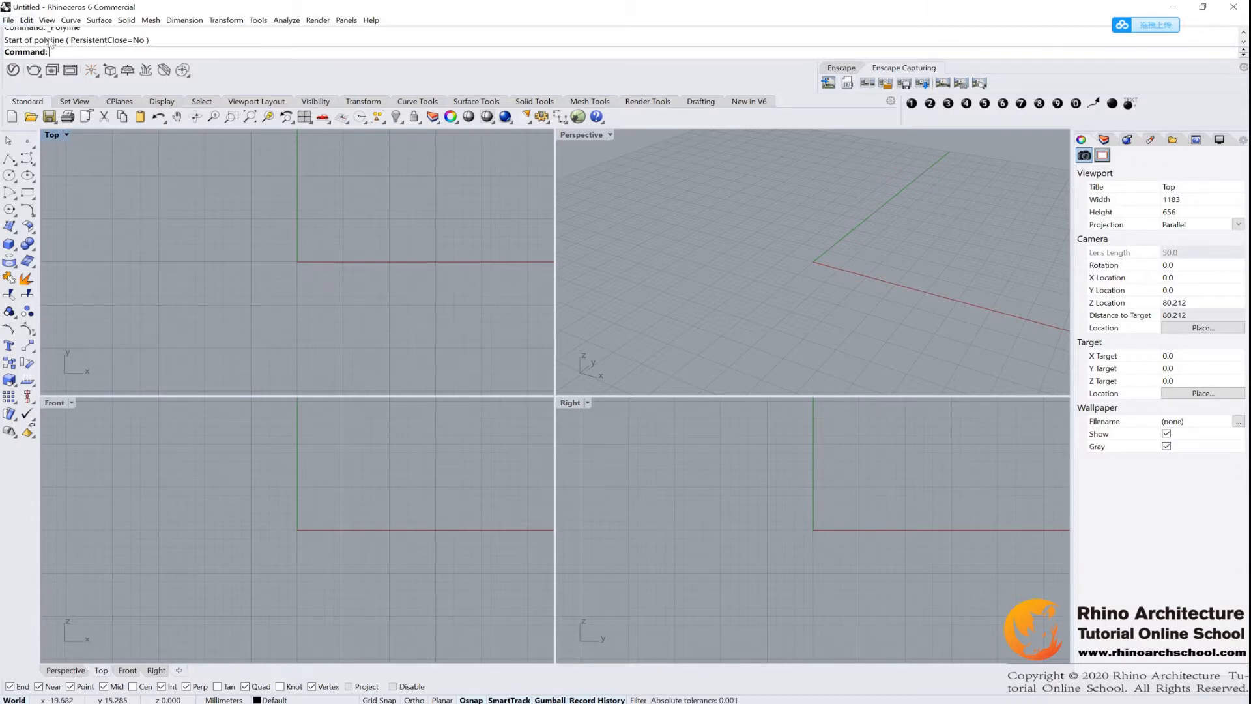
pyautogui.click(9, 20)
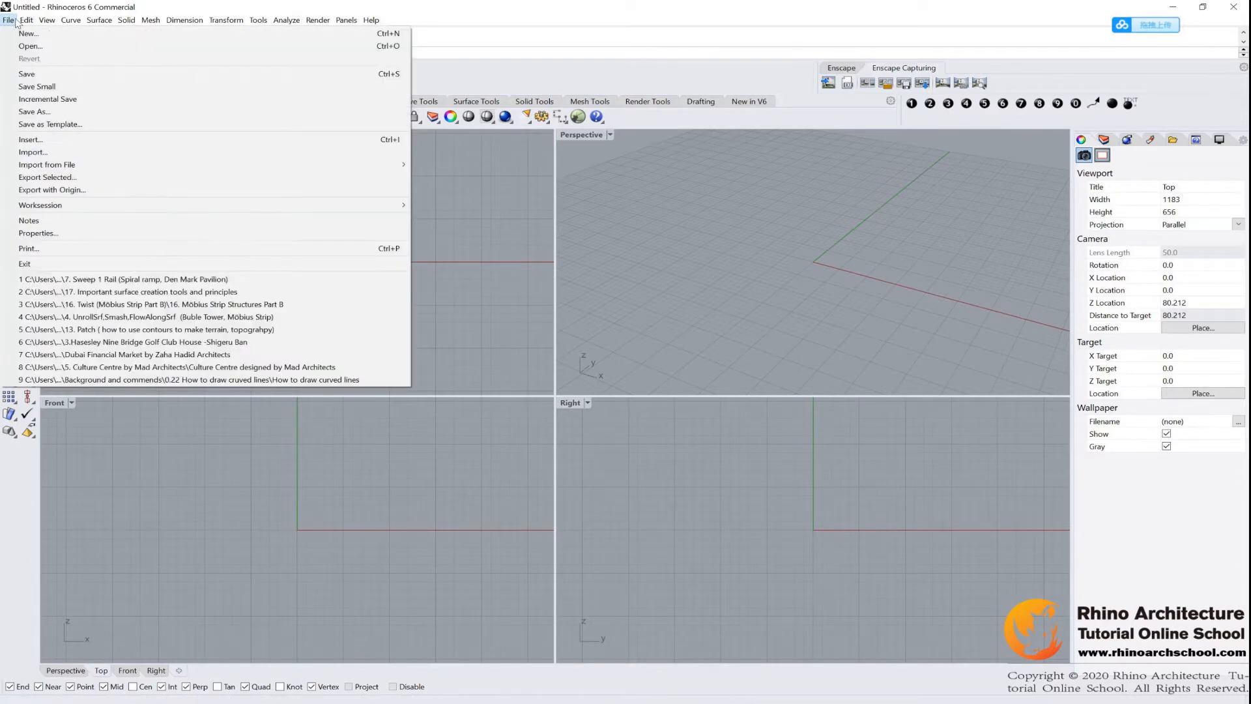
pyautogui.click(70, 20)
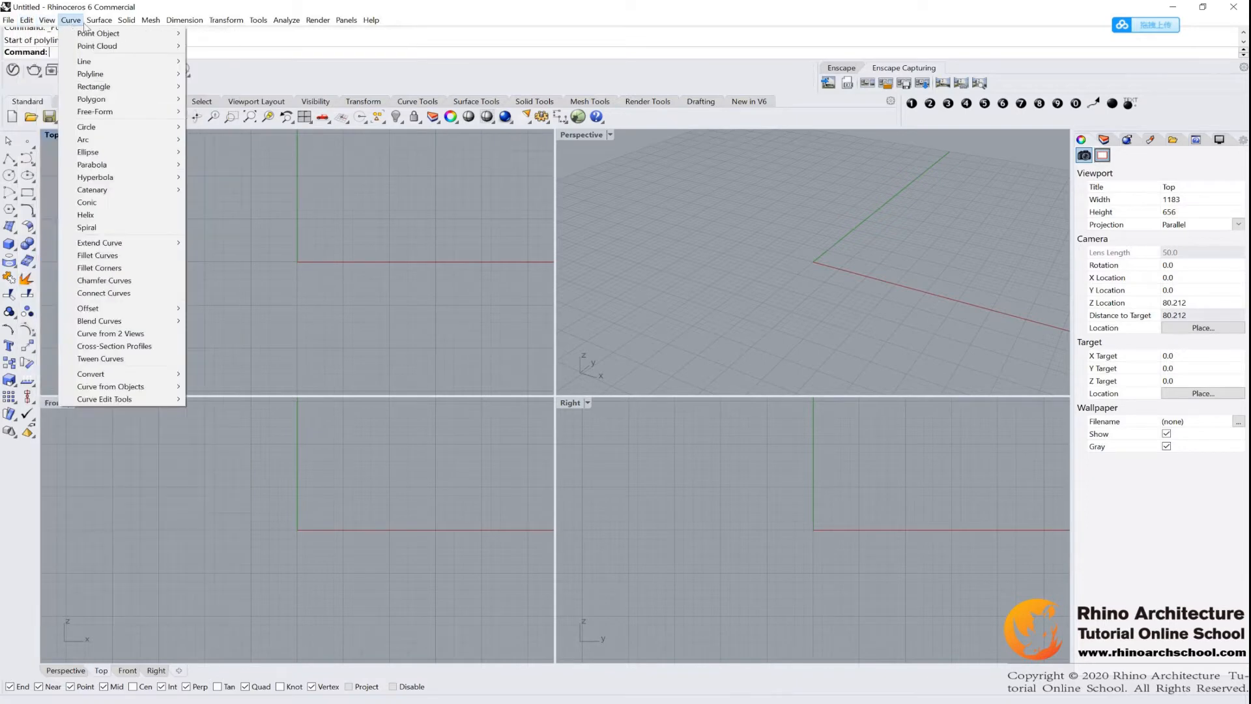
pyautogui.click(183, 20)
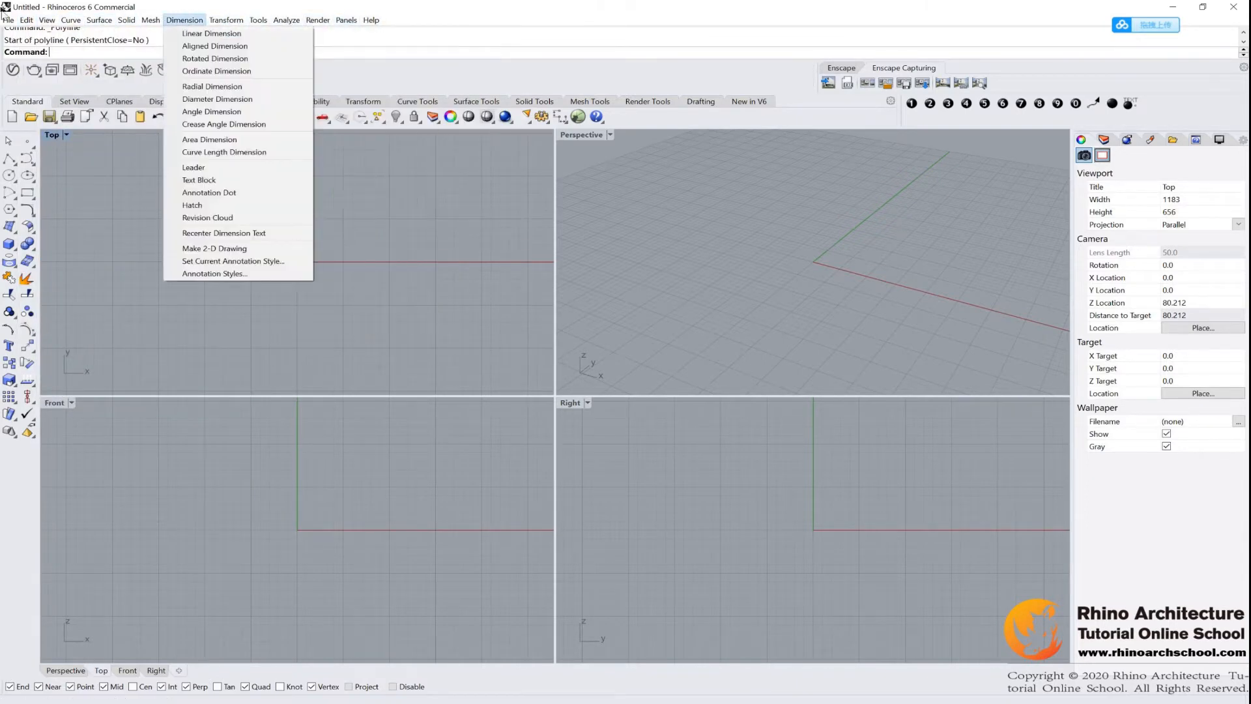
pyautogui.click(8, 20)
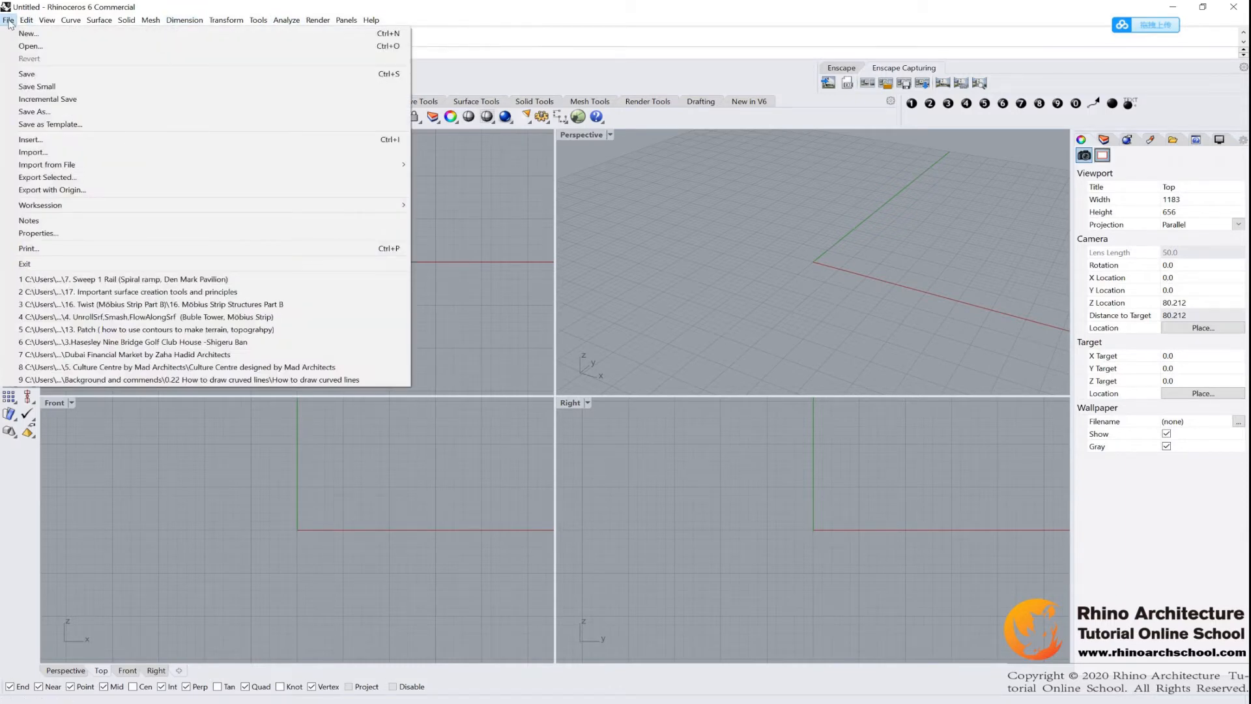
pyautogui.moveTo(31, 46)
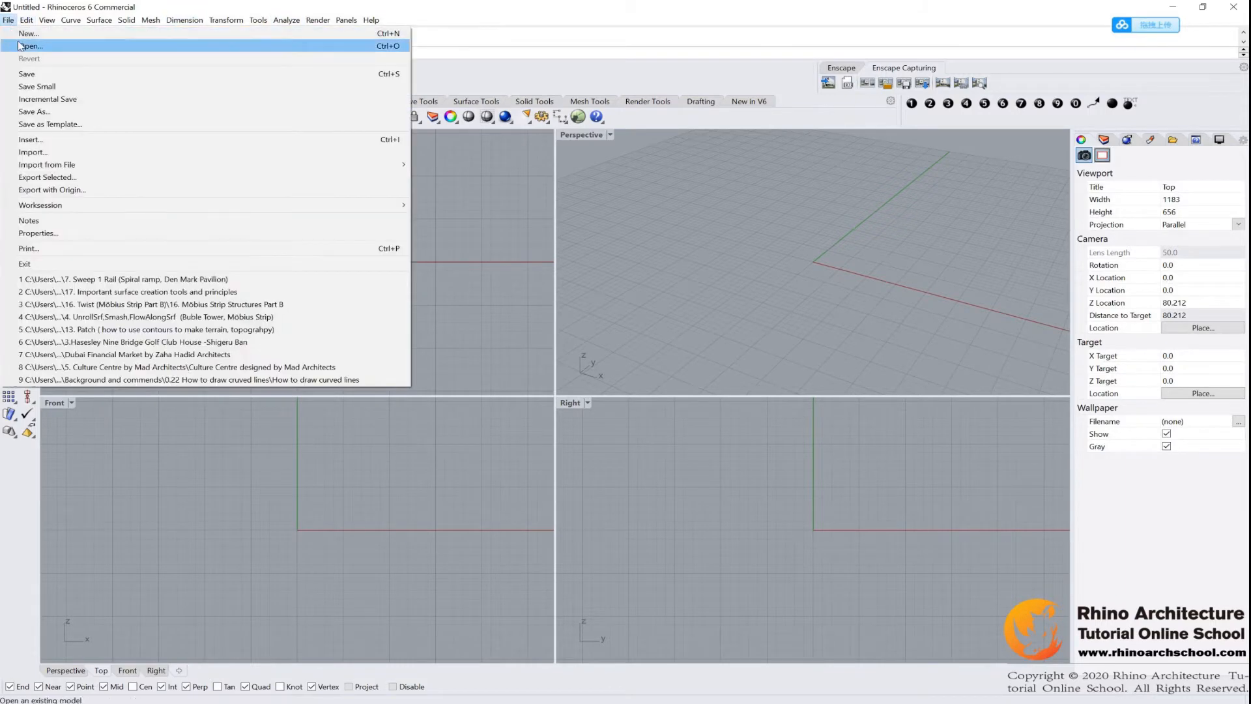
pyautogui.moveTo(56, 58)
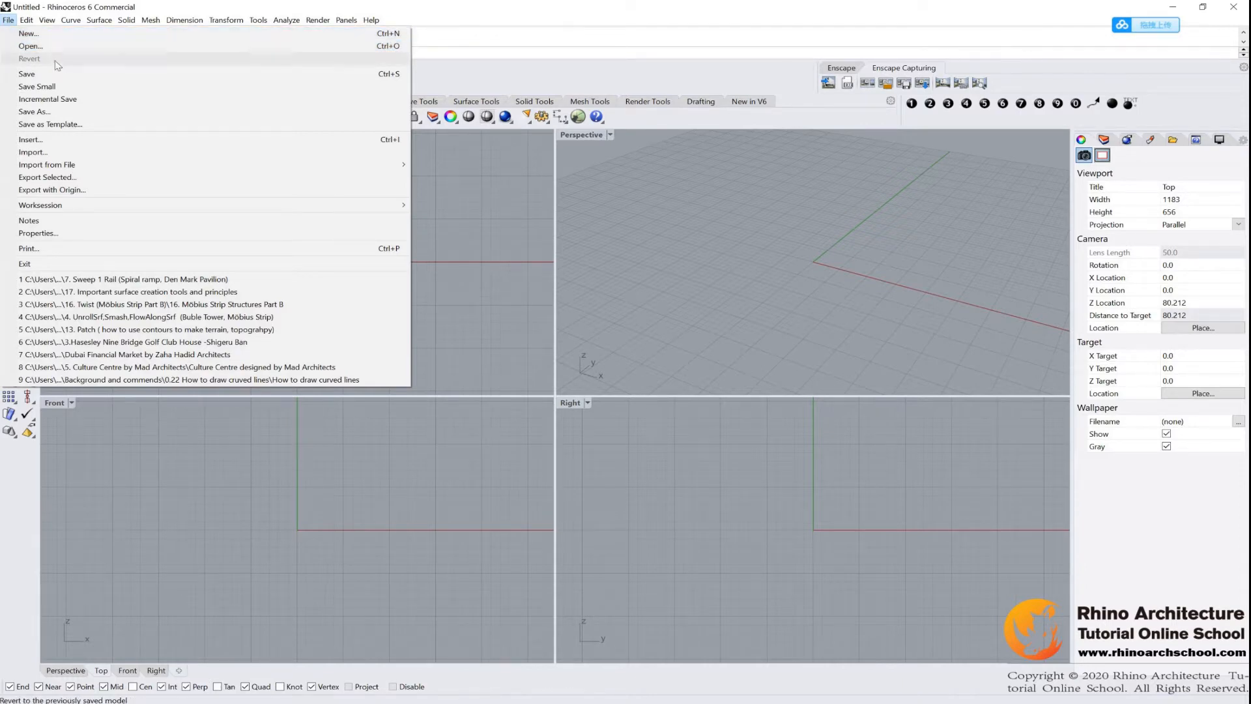
pyautogui.moveTo(52, 123)
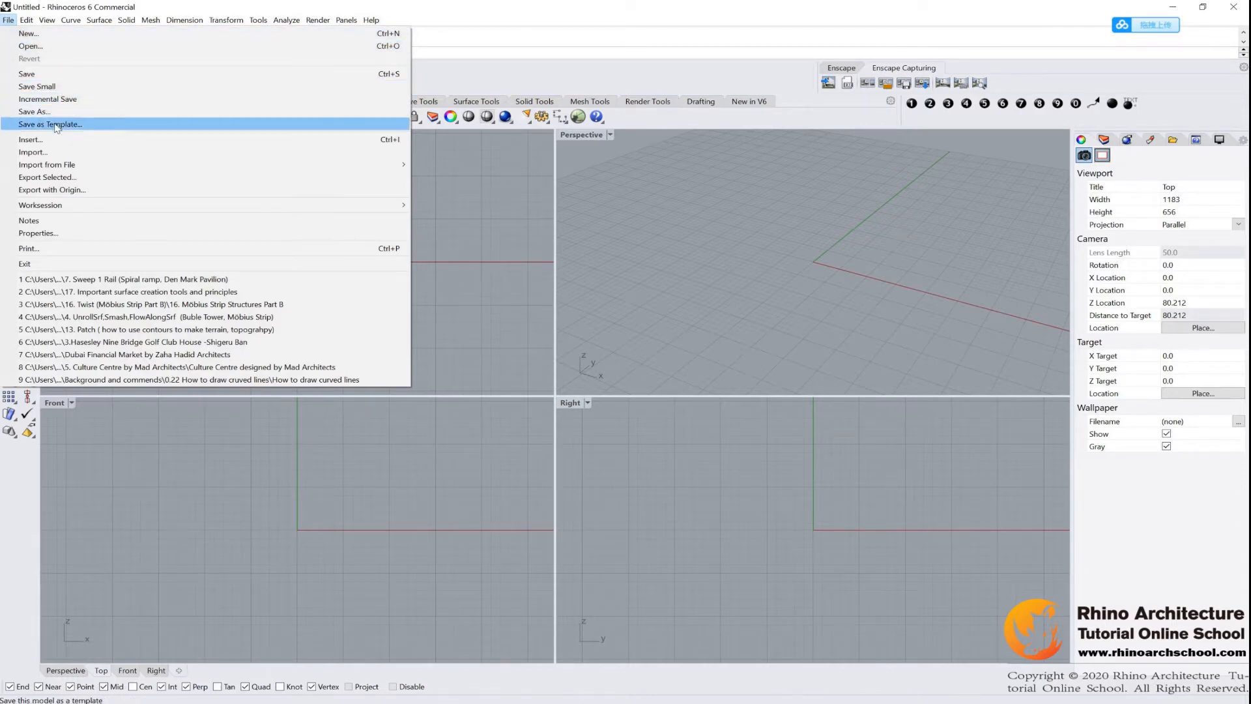
pyautogui.moveTo(38, 232)
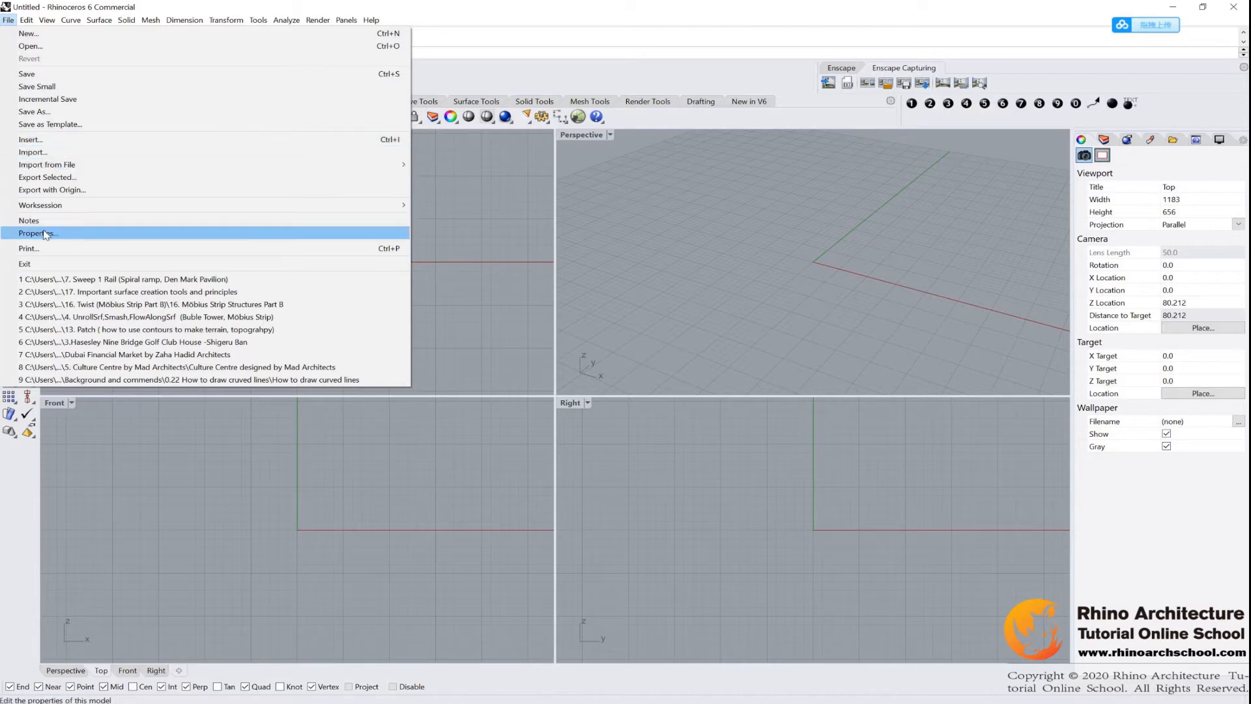
pyautogui.click(45, 21)
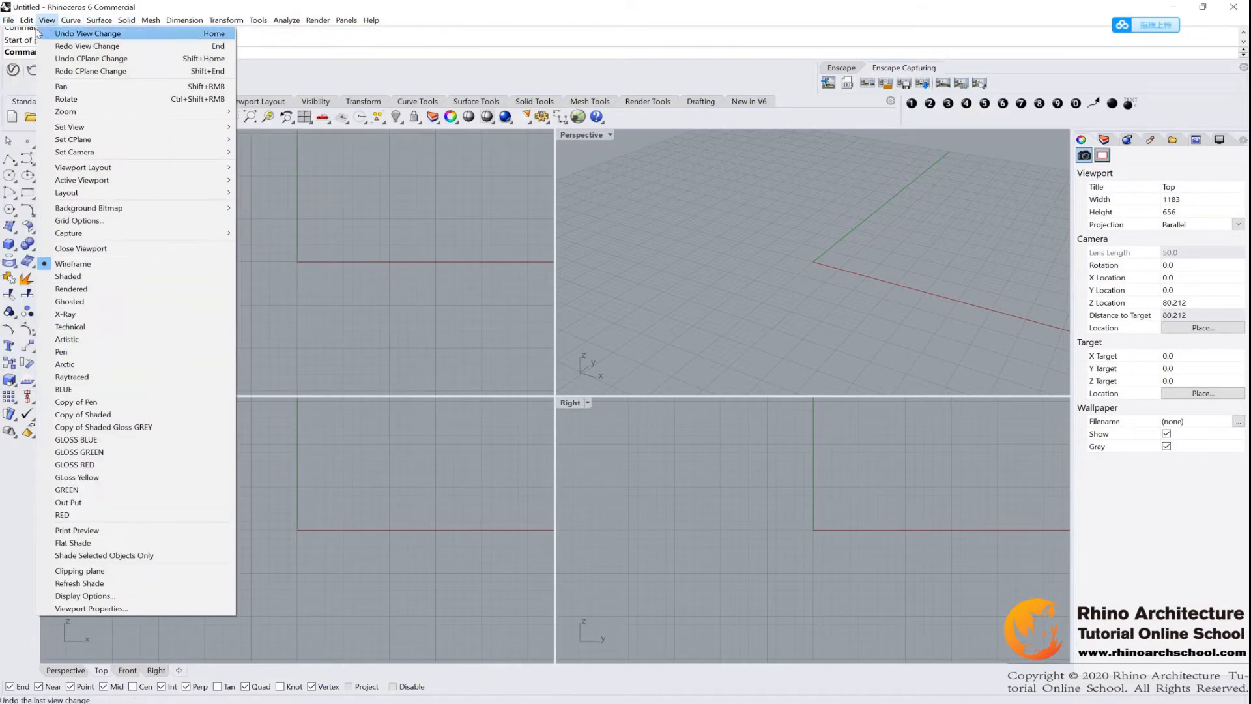
pyautogui.click(70, 21)
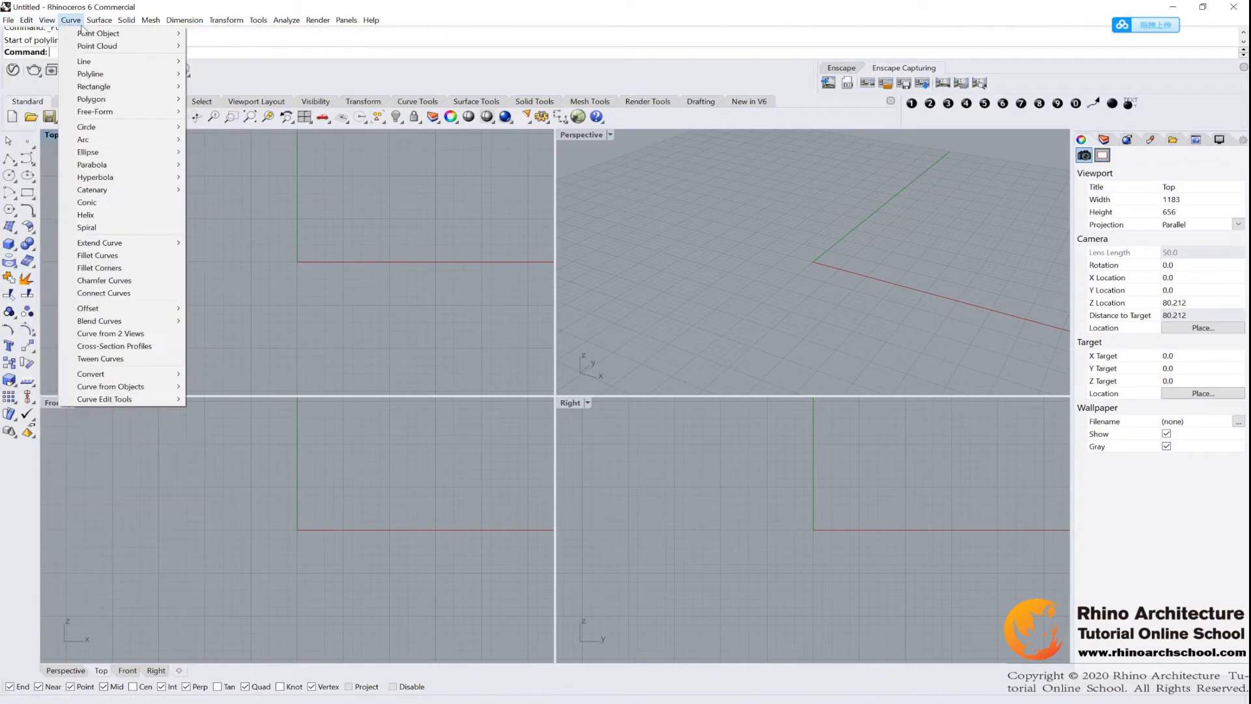
pyautogui.click(125, 20)
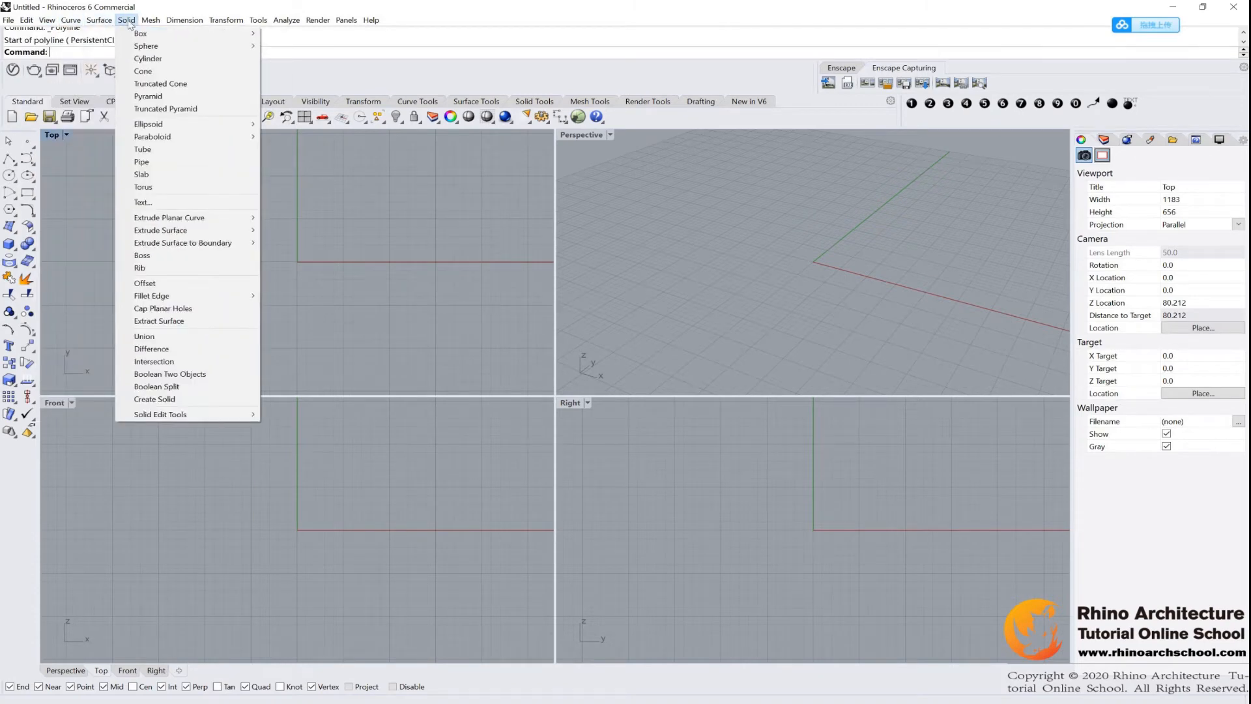
pyautogui.click(150, 20)
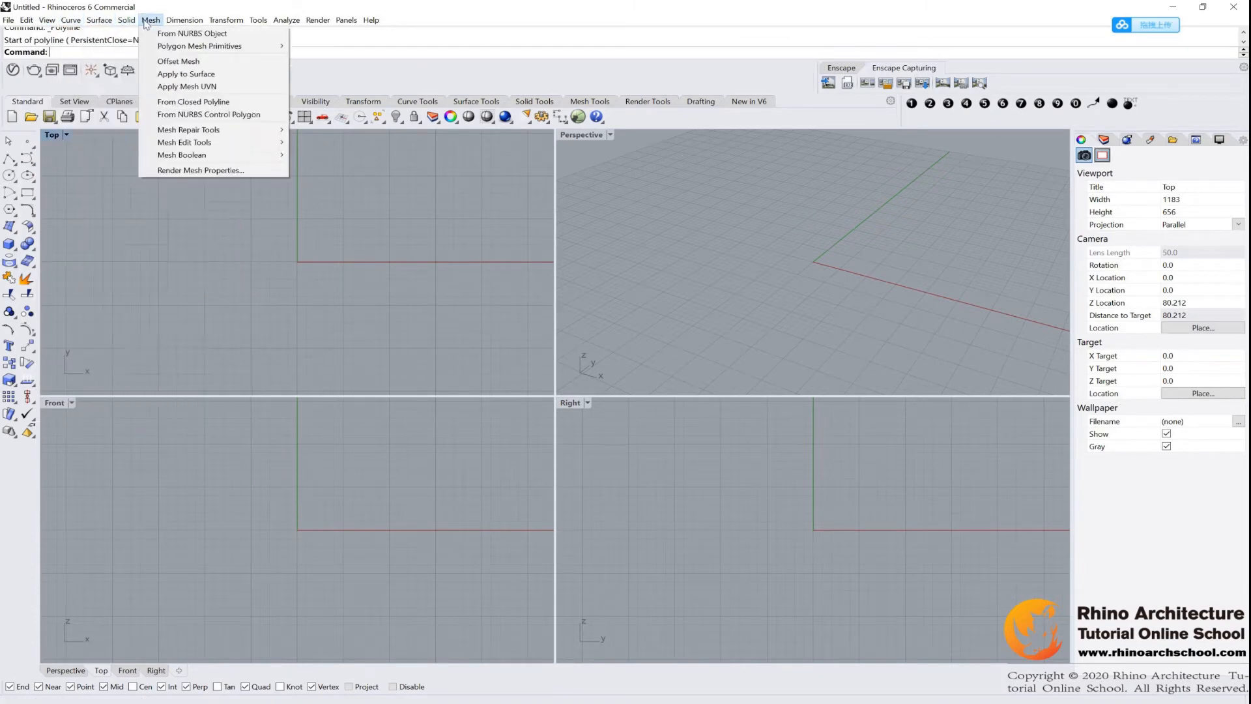
pyautogui.click(98, 20)
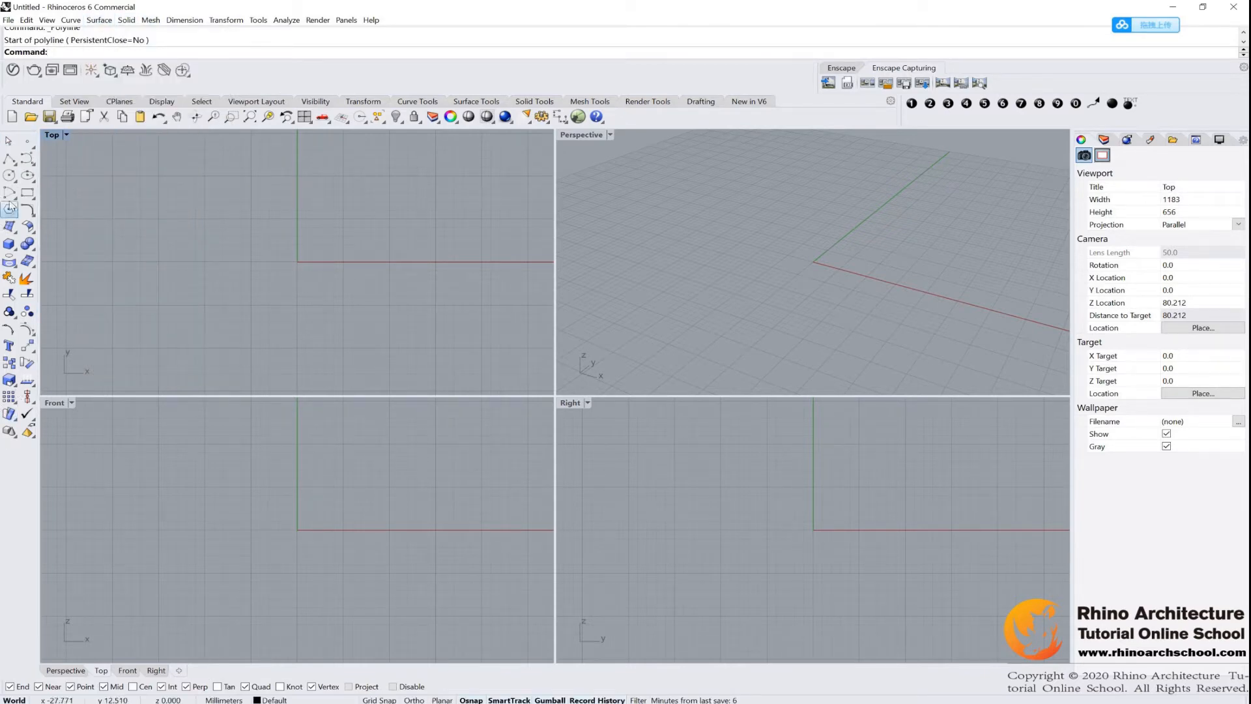
pyautogui.moveTo(26, 192)
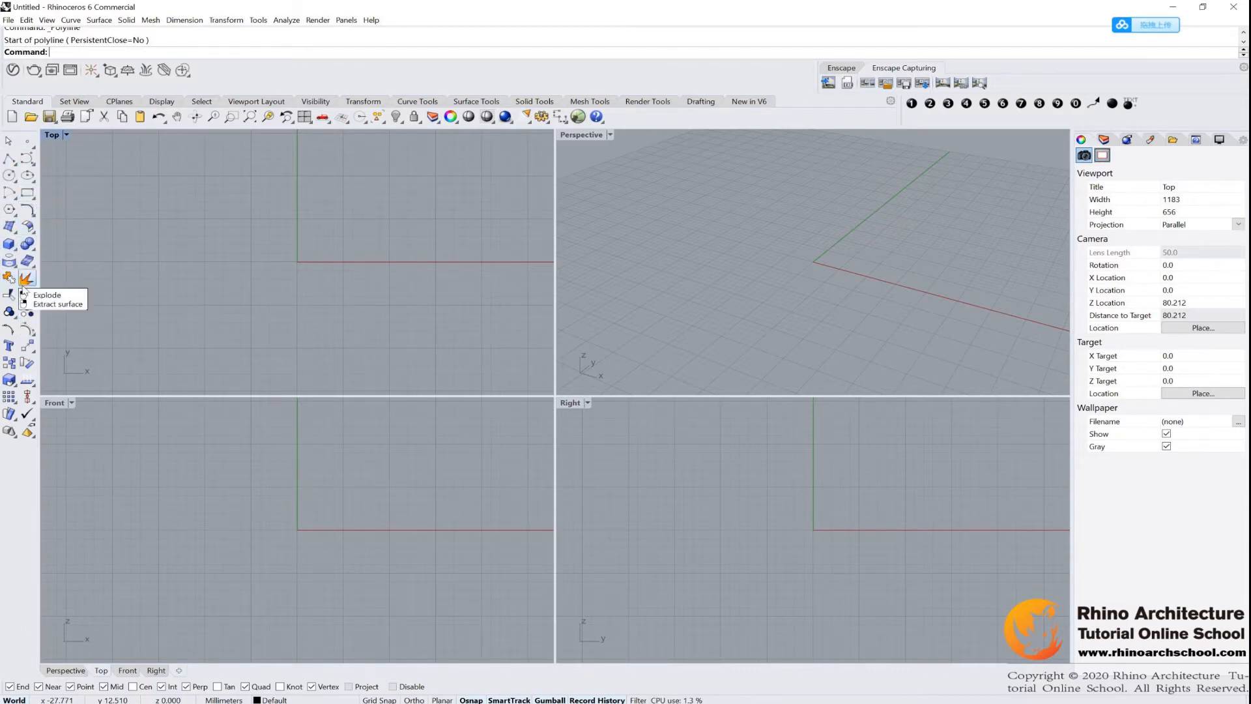
pyautogui.moveTo(11, 278)
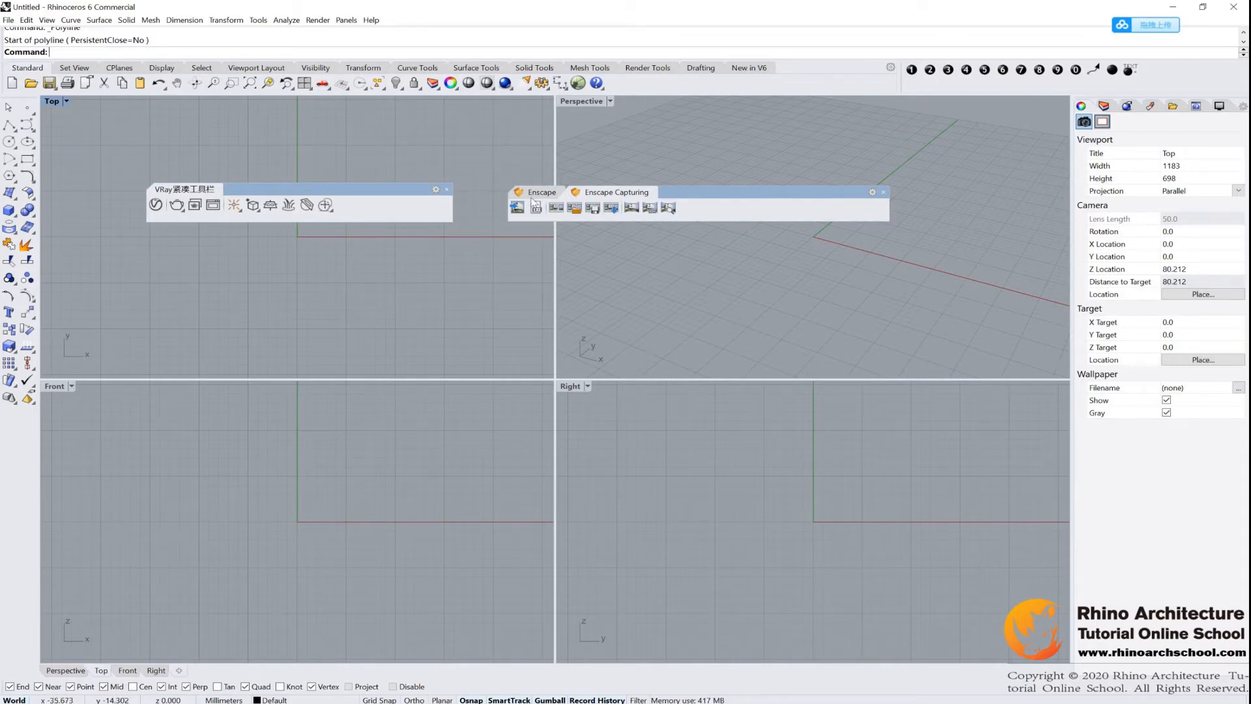
pyautogui.click(447, 189)
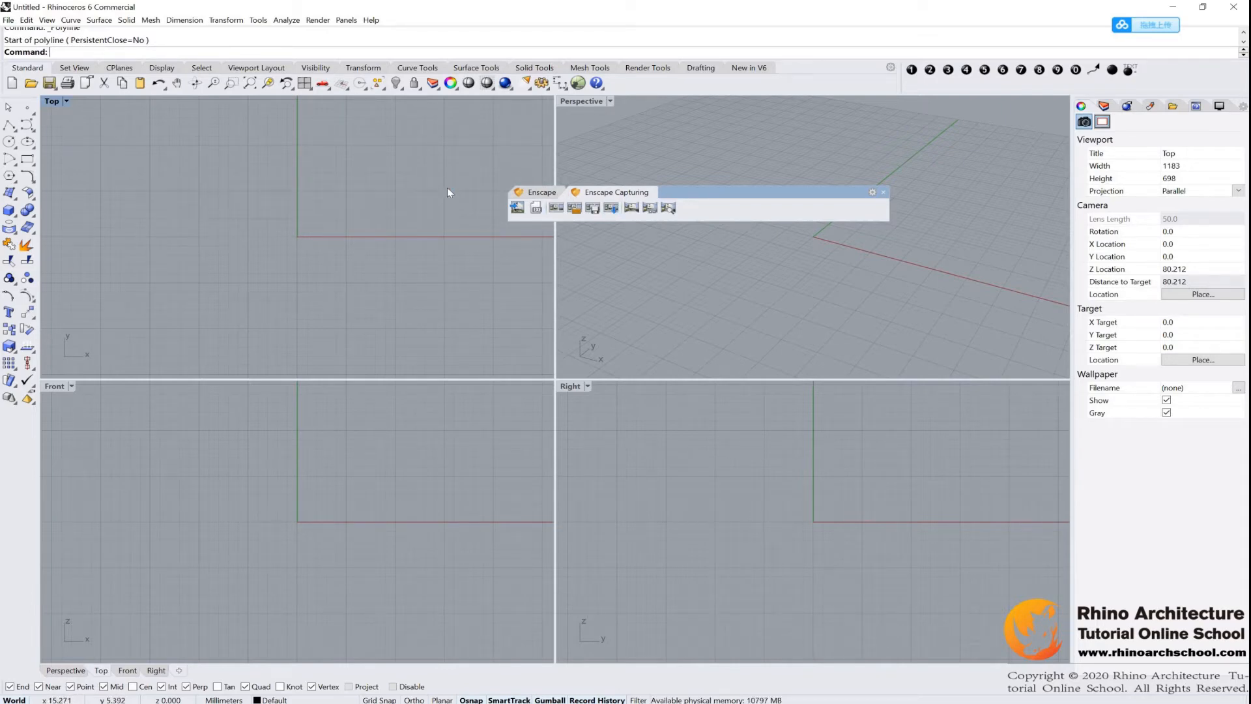
pyautogui.click(882, 191)
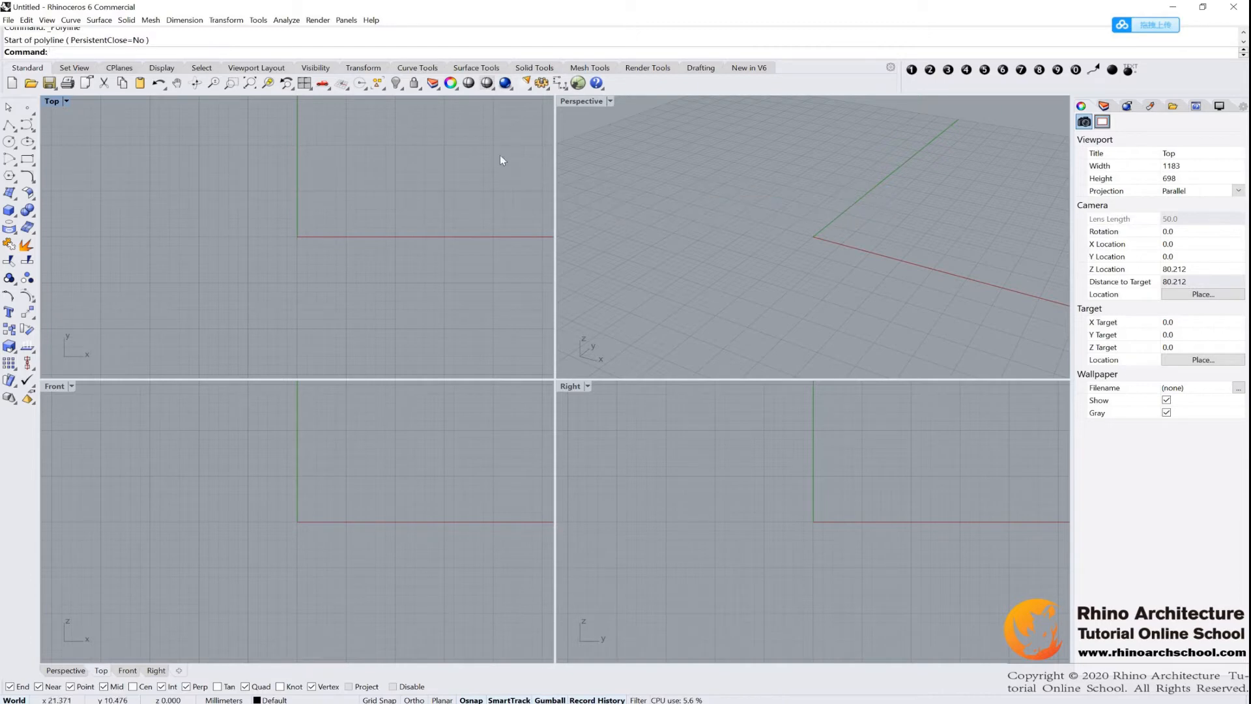
pyautogui.moveTo(176, 157)
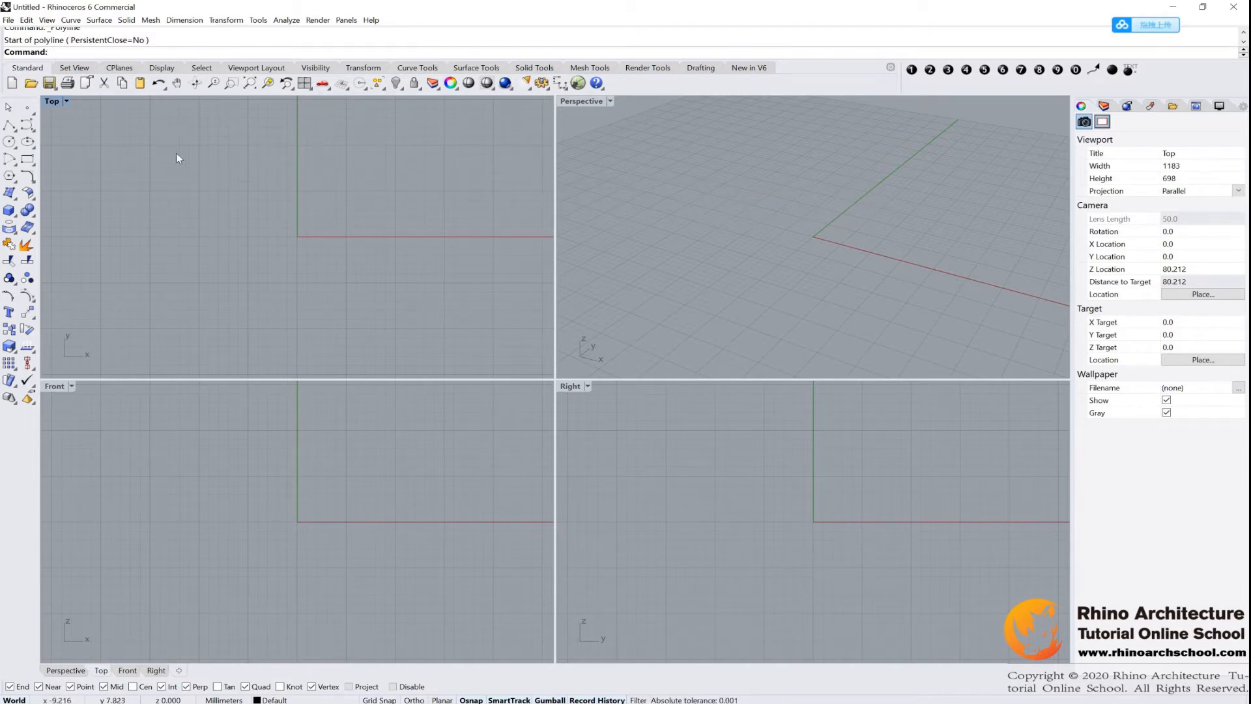
pyautogui.moveTo(719, 243)
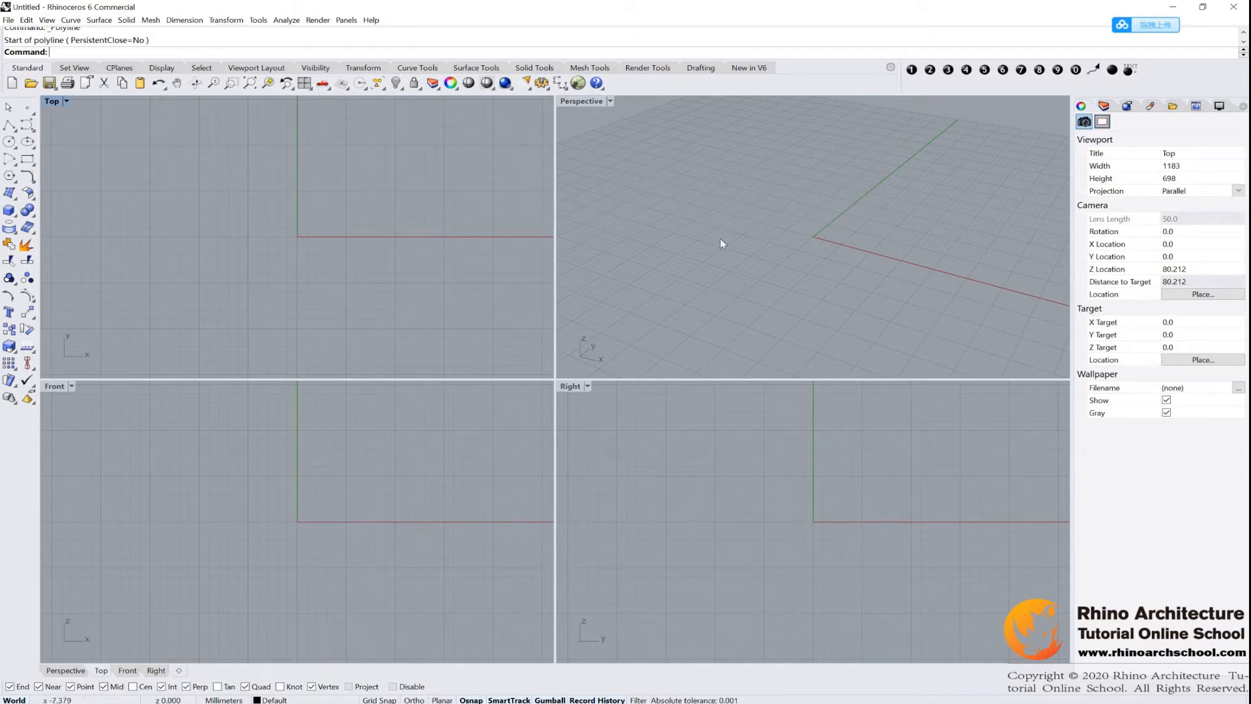
pyautogui.moveTo(561, 299)
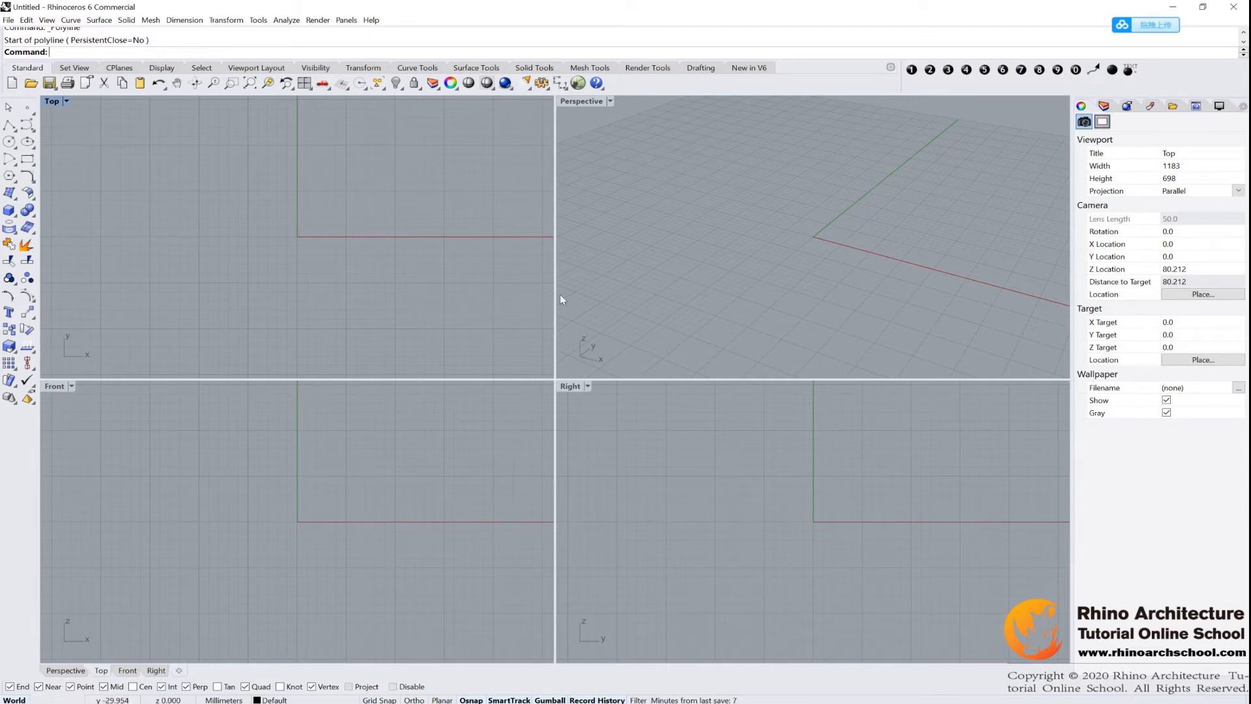
pyautogui.moveTo(202, 116)
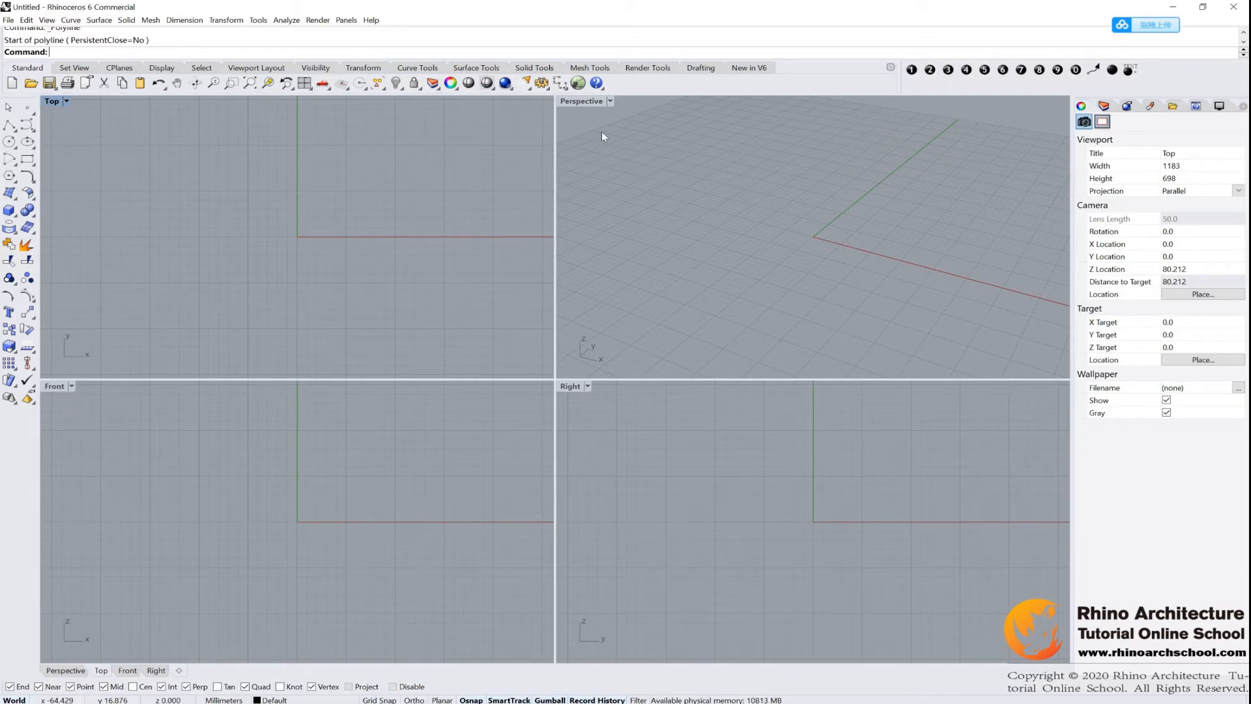
pyautogui.moveTo(543, 121)
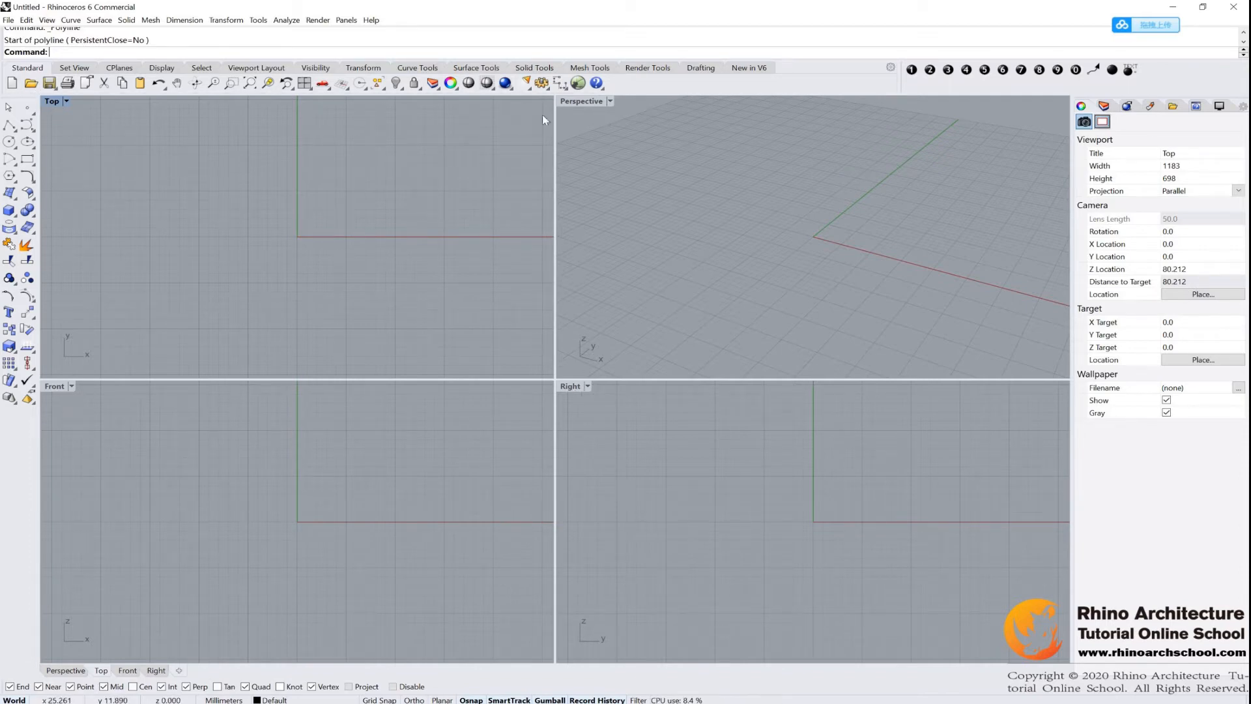
# Maximize the empty Perspective view and orbit around the grid origin to lower angles
pyautogui.doubleClick(581, 101)
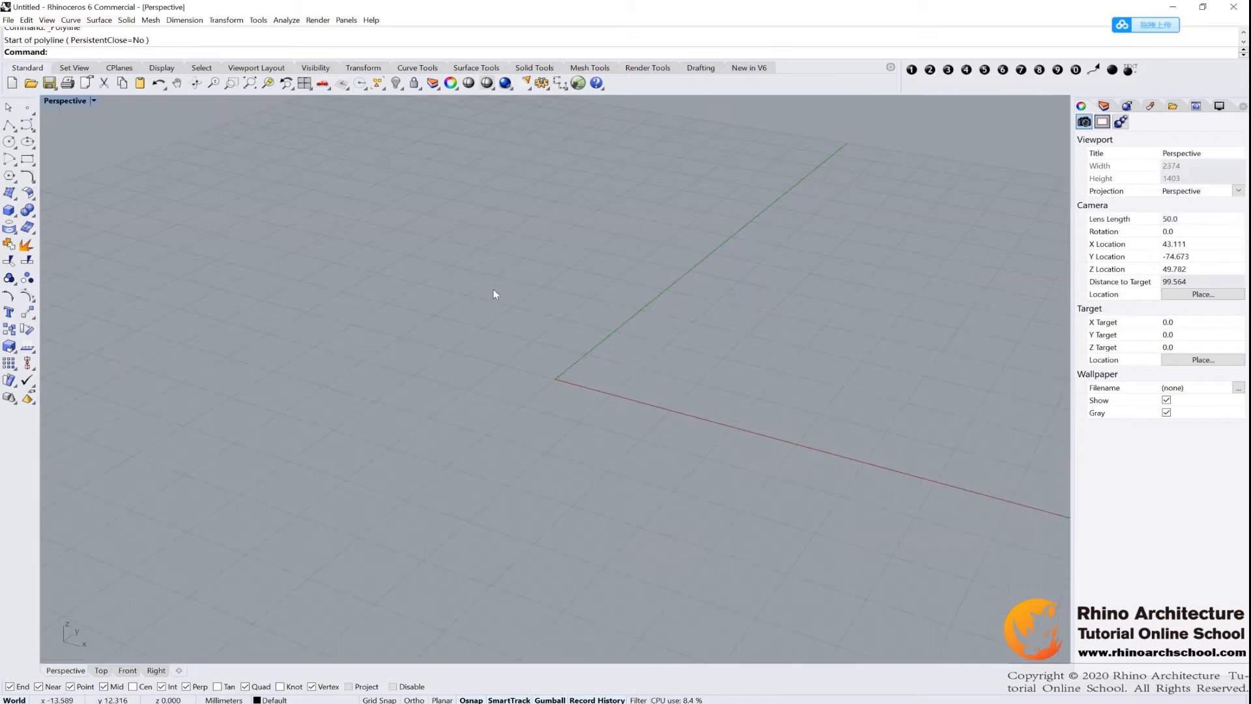
pyautogui.moveTo(493, 294); pyautogui.dragTo(376, 314)
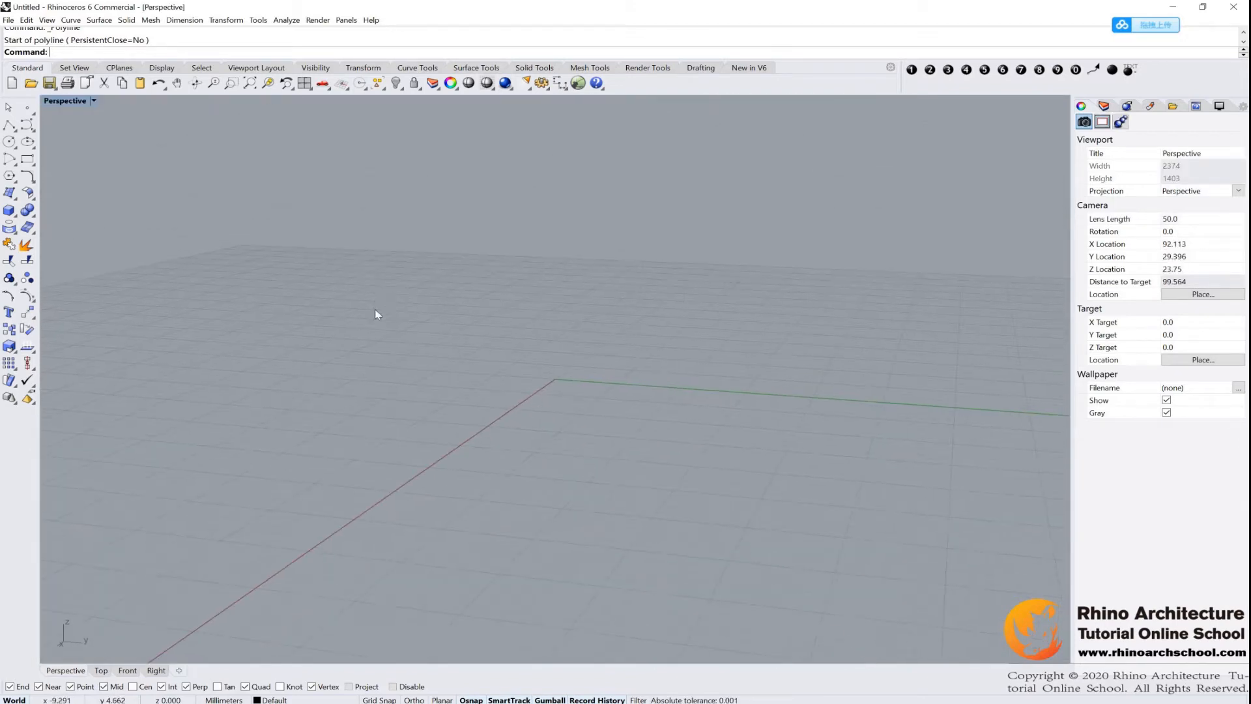
pyautogui.moveTo(325, 253)
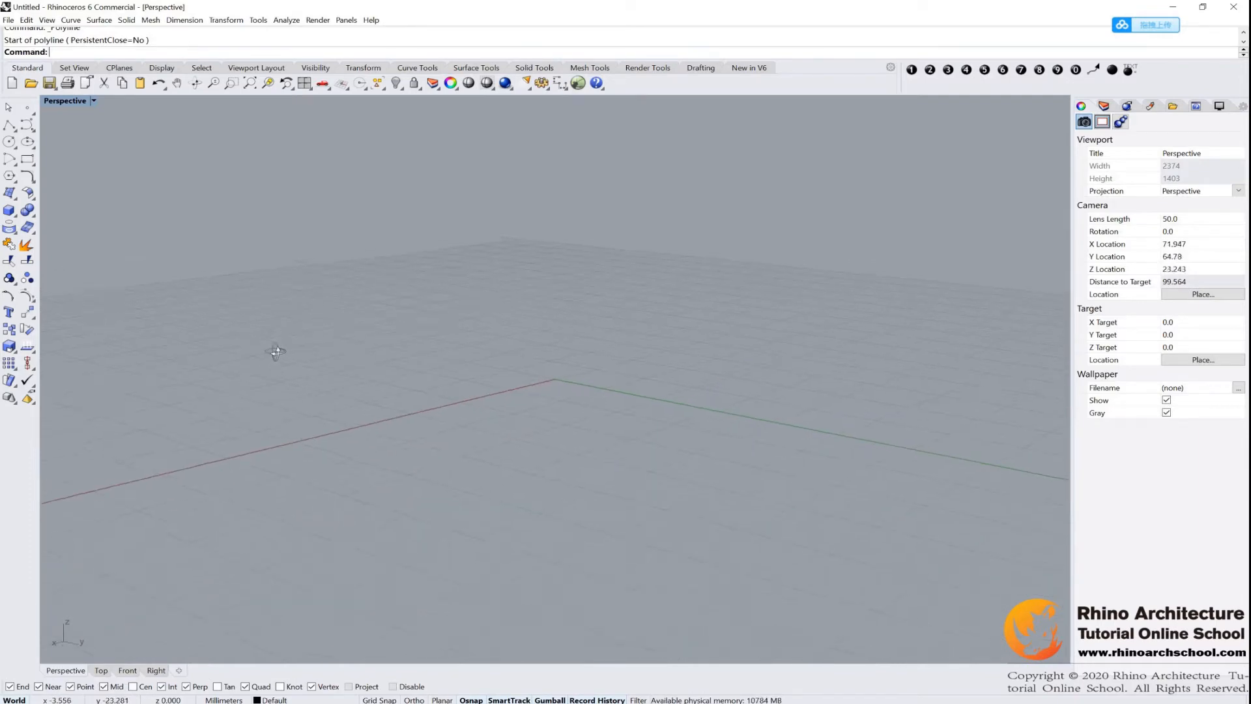
pyautogui.moveTo(275, 351); pyautogui.dragTo(678, 375)
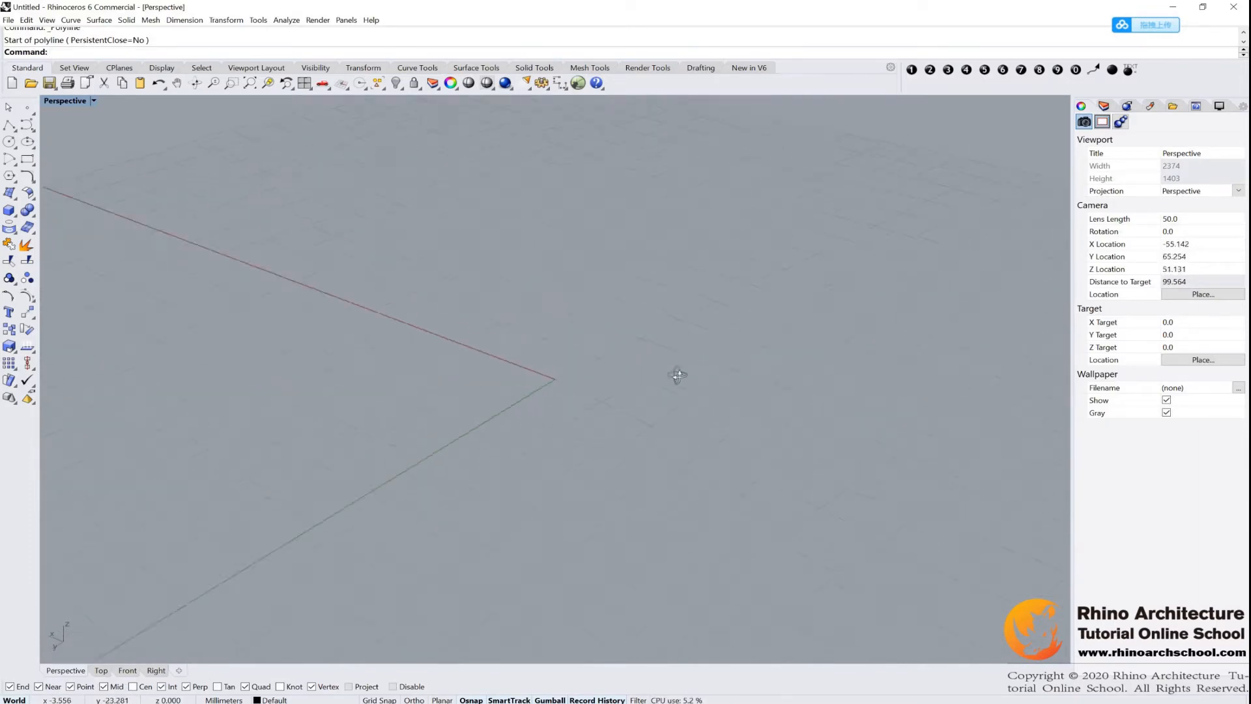
pyautogui.moveTo(679, 375); pyautogui.dragTo(694, 361)
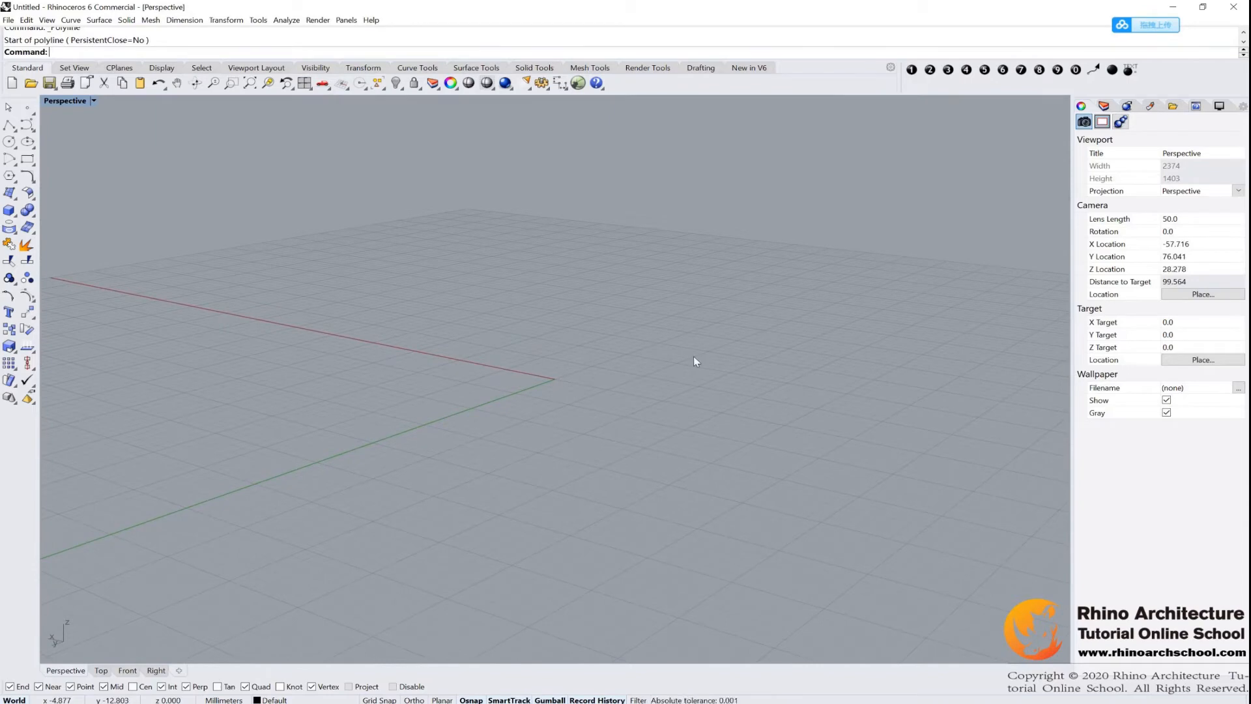
pyautogui.moveTo(698, 357)
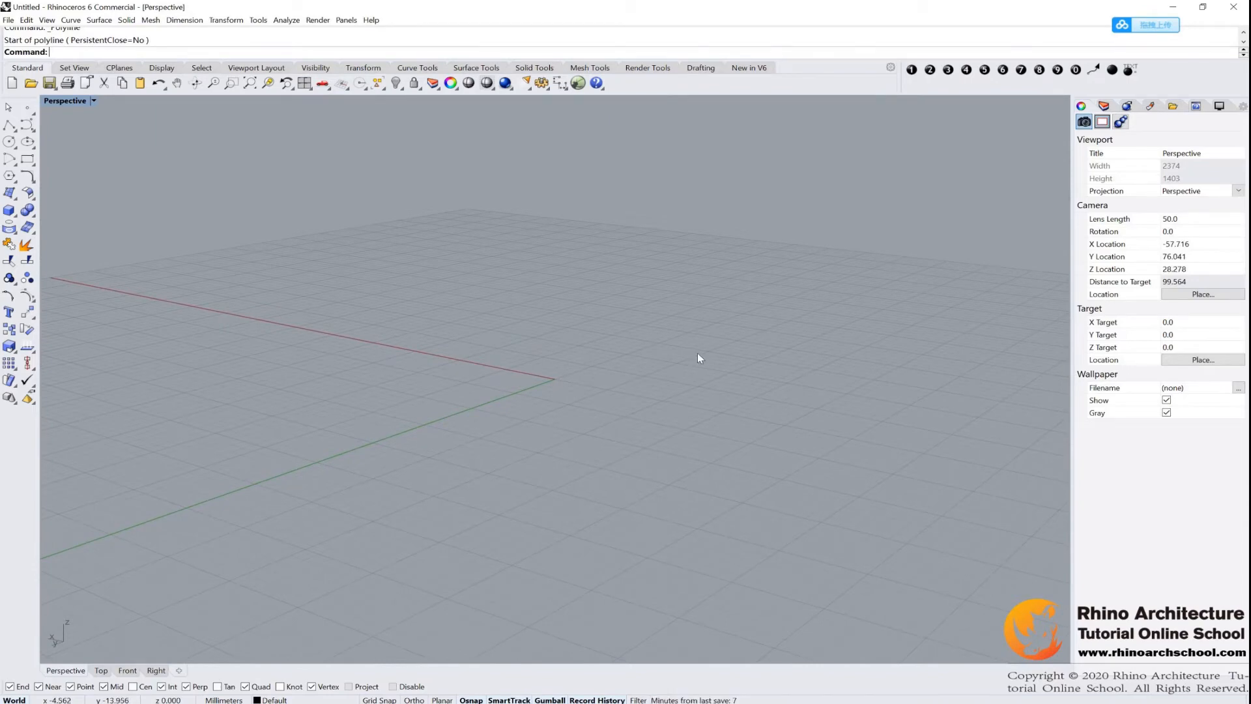
pyautogui.moveTo(406, 291)
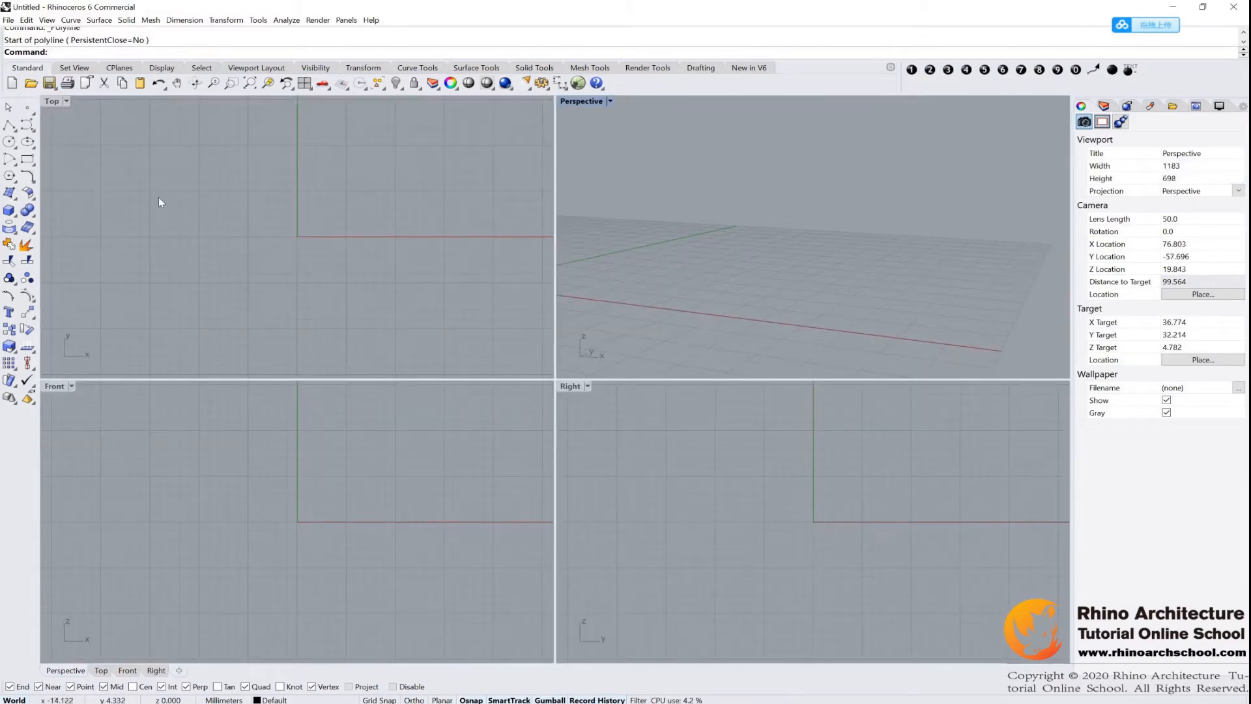
# Restore the four-view layout and save the empty model as asd
pyautogui.doubleClick(52, 101)
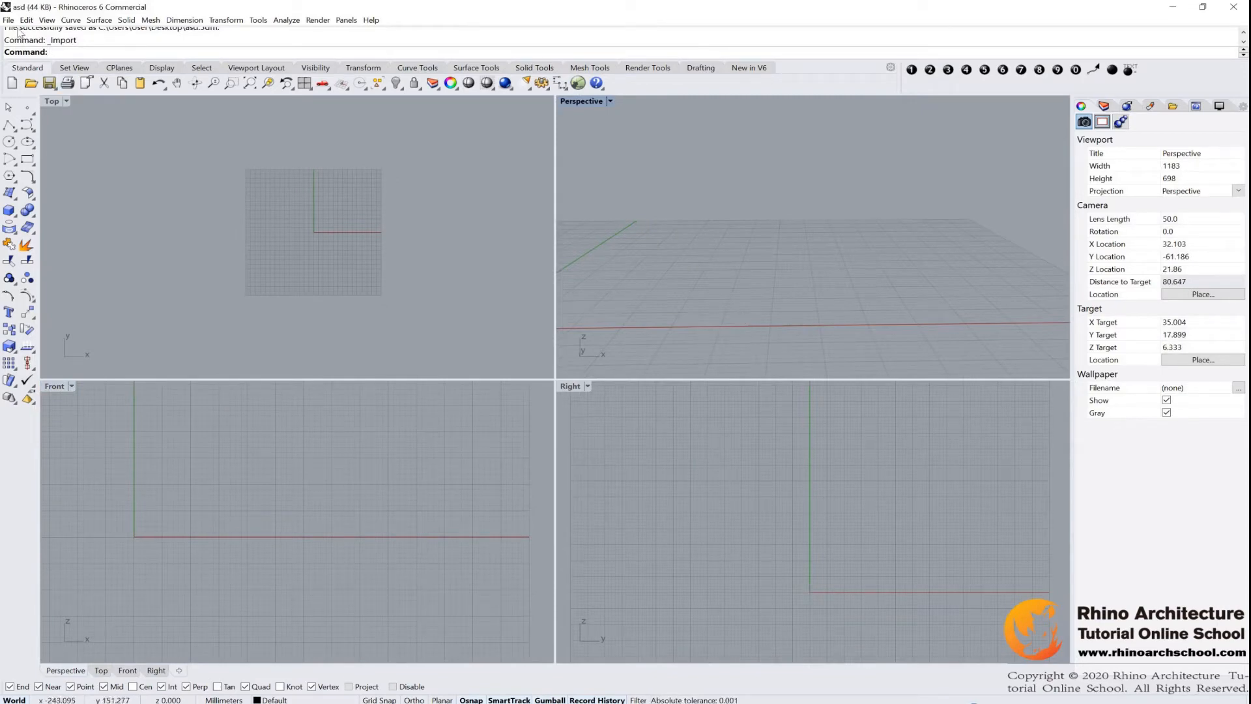
# Import the 0.1 To know Rhino view Windows tutorial .3dm model via File > Import
pyautogui.click(8, 20)
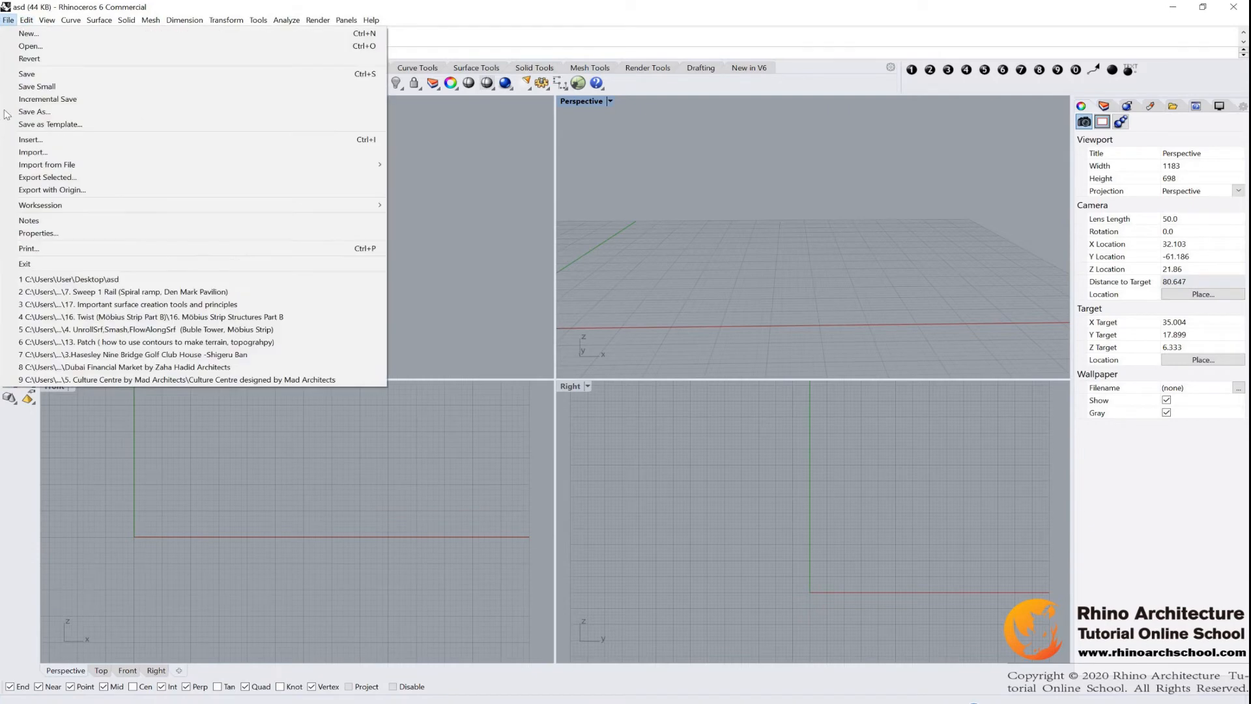
pyautogui.click(33, 152)
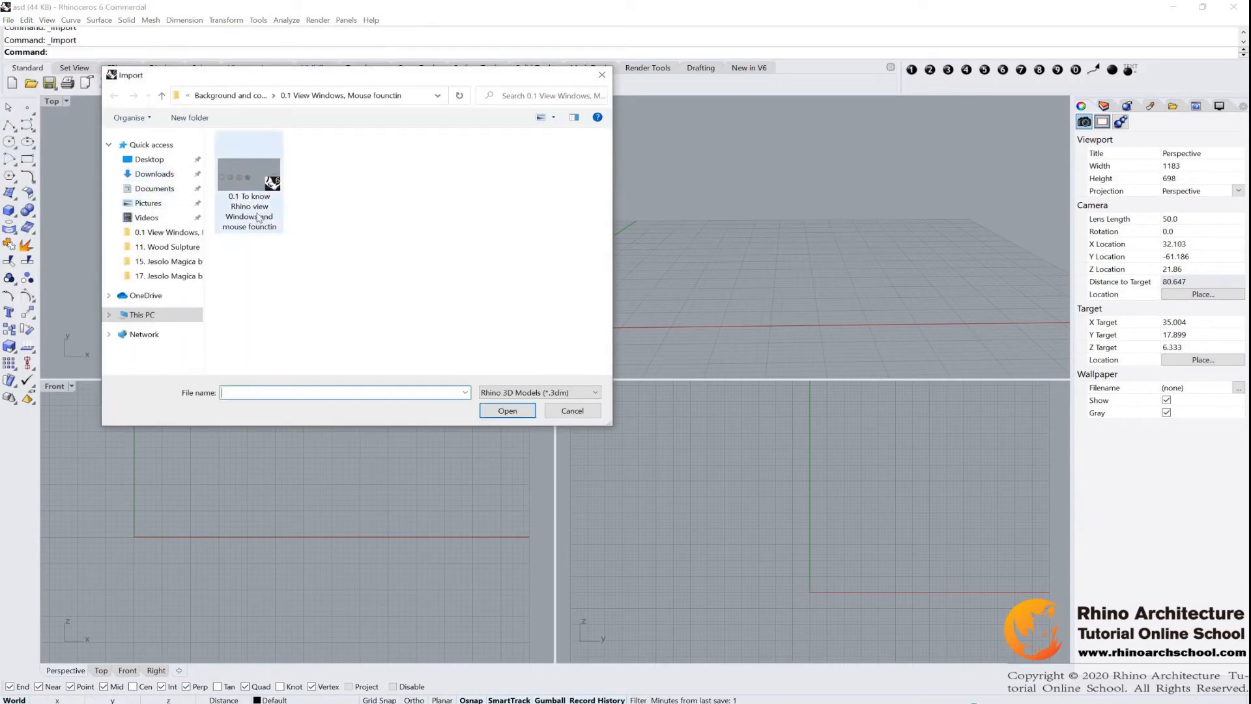
pyautogui.click(249, 179)
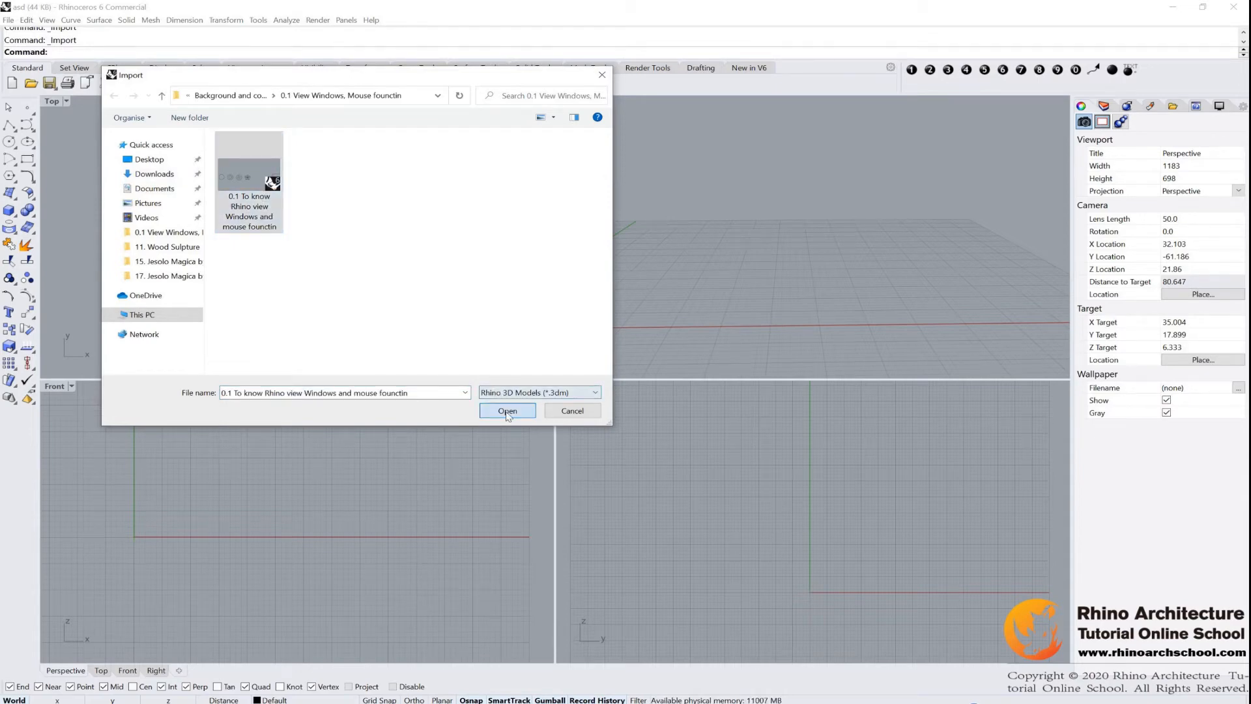
pyautogui.click(507, 410)
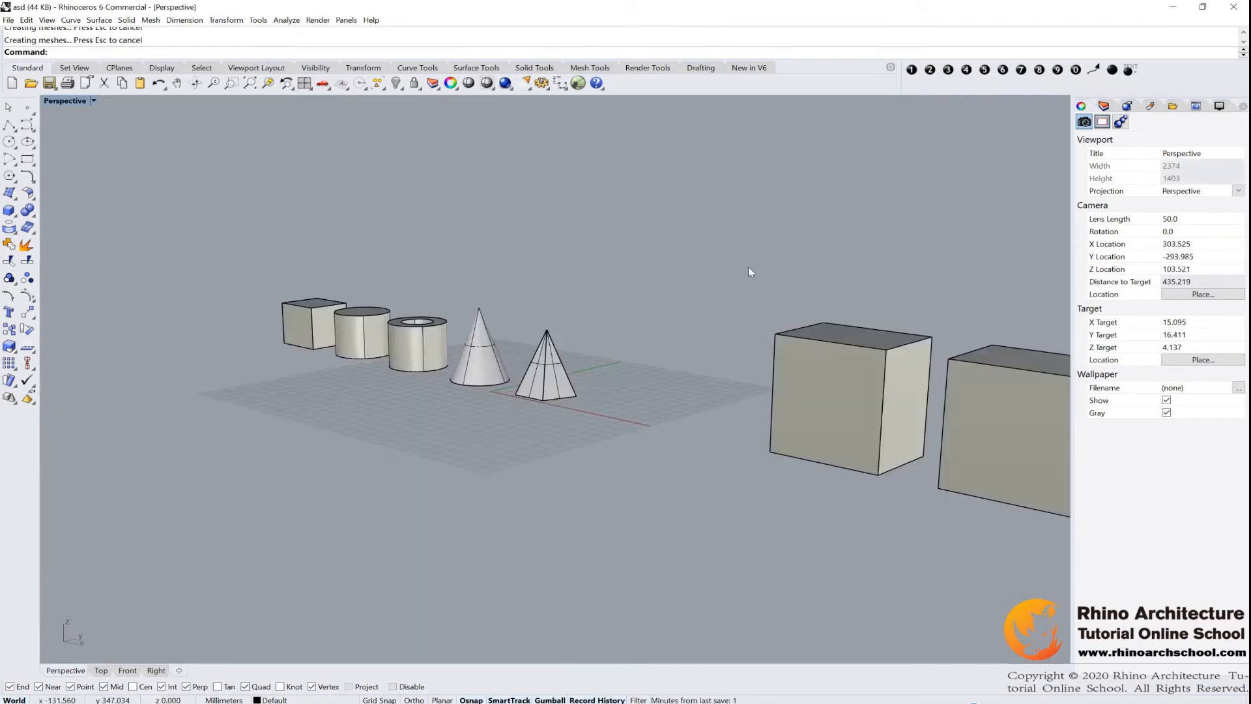
# Pan over to the three imported boxes and orbit until they face the camera
pyautogui.moveTo(750, 272); pyautogui.dragTo(385, 300)
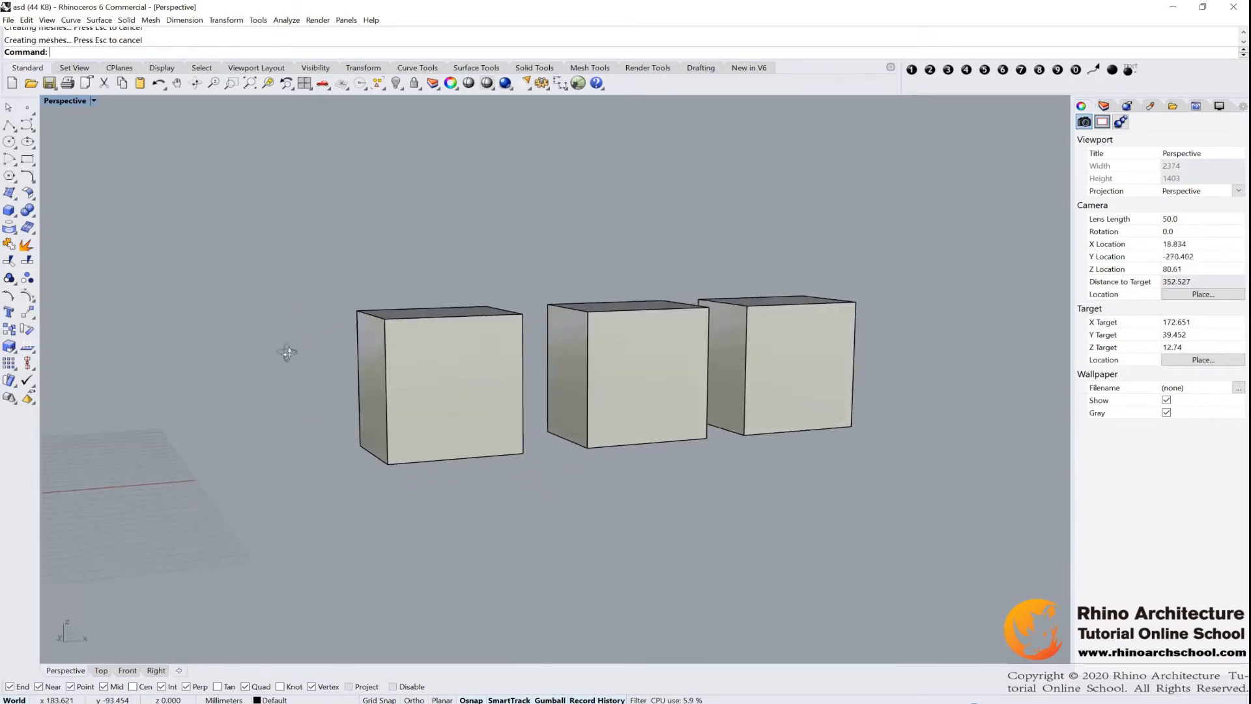
pyautogui.moveTo(288, 351); pyautogui.dragTo(415, 358)
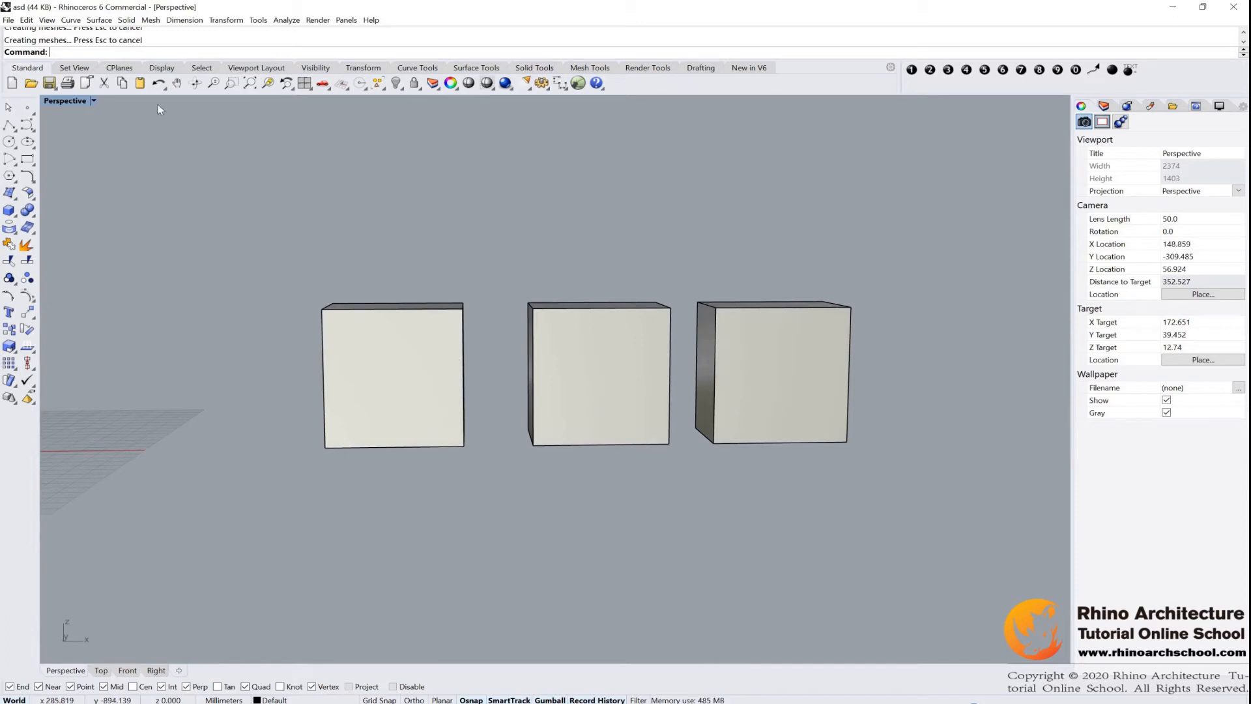
pyautogui.moveTo(198, 121)
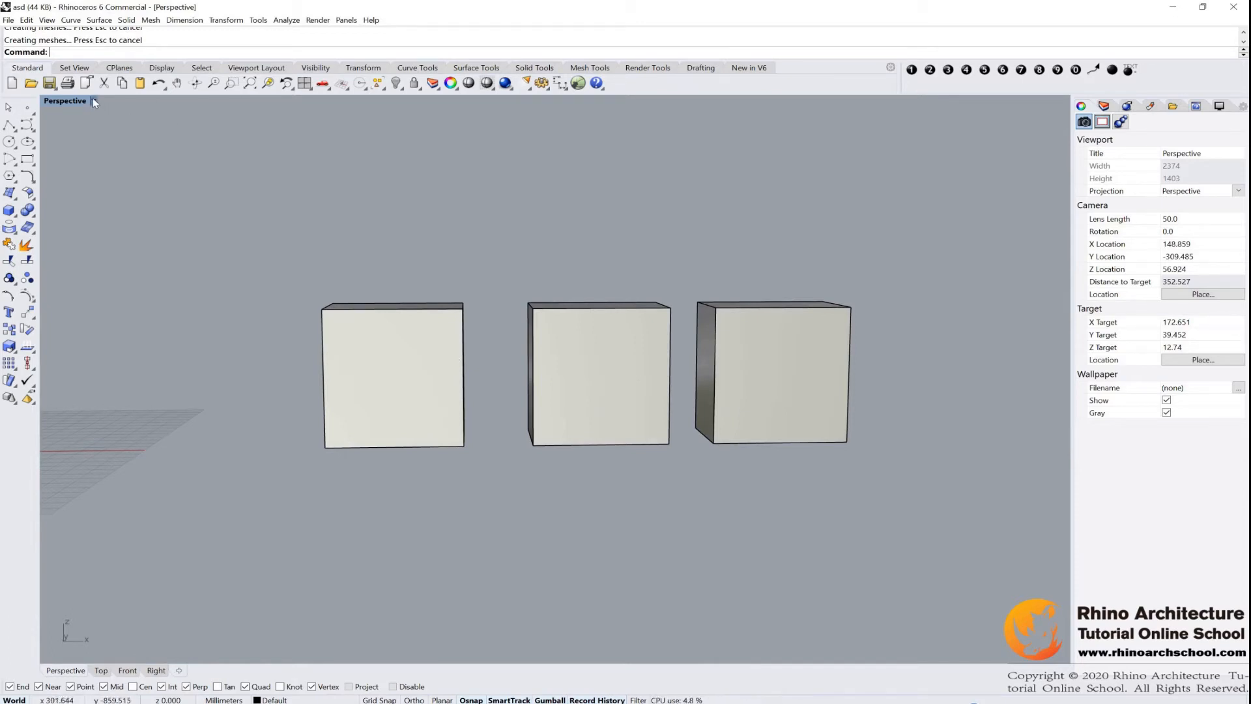
# Cycle Perspective display through Wireframe, Shaded, Rendered and Ghosted, then back to Shaded
pyautogui.click(92, 100)
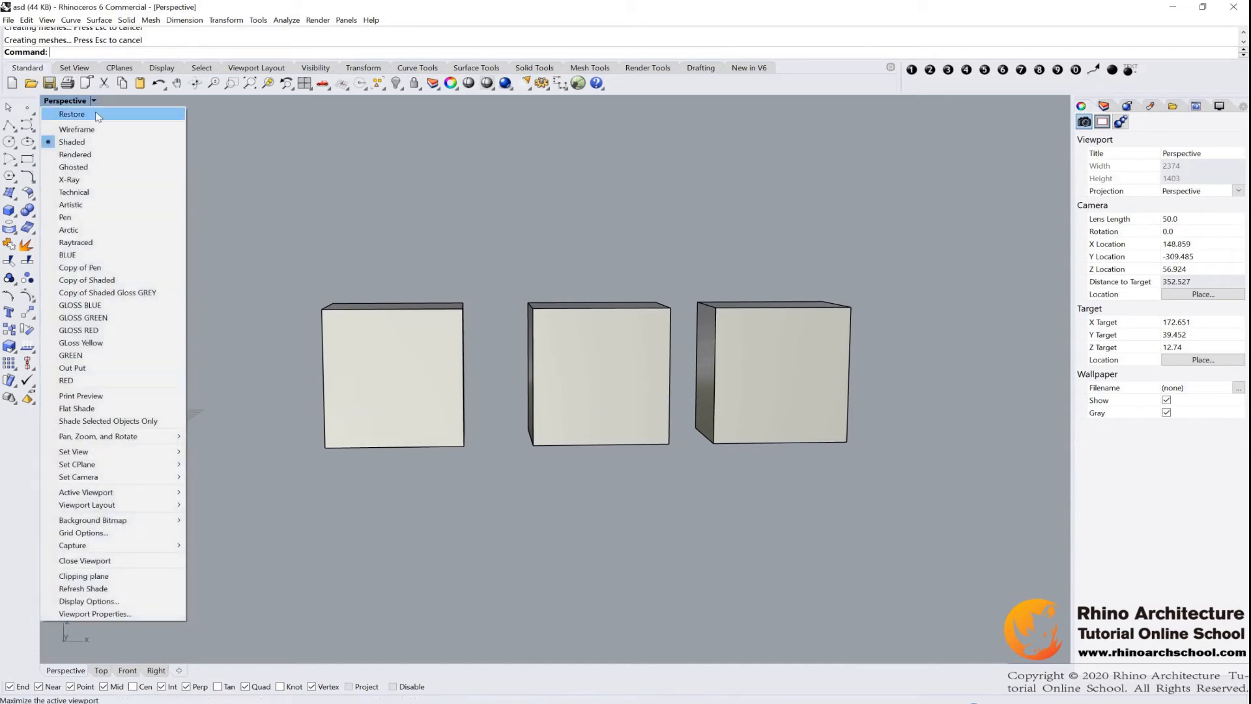
pyautogui.moveTo(74, 191)
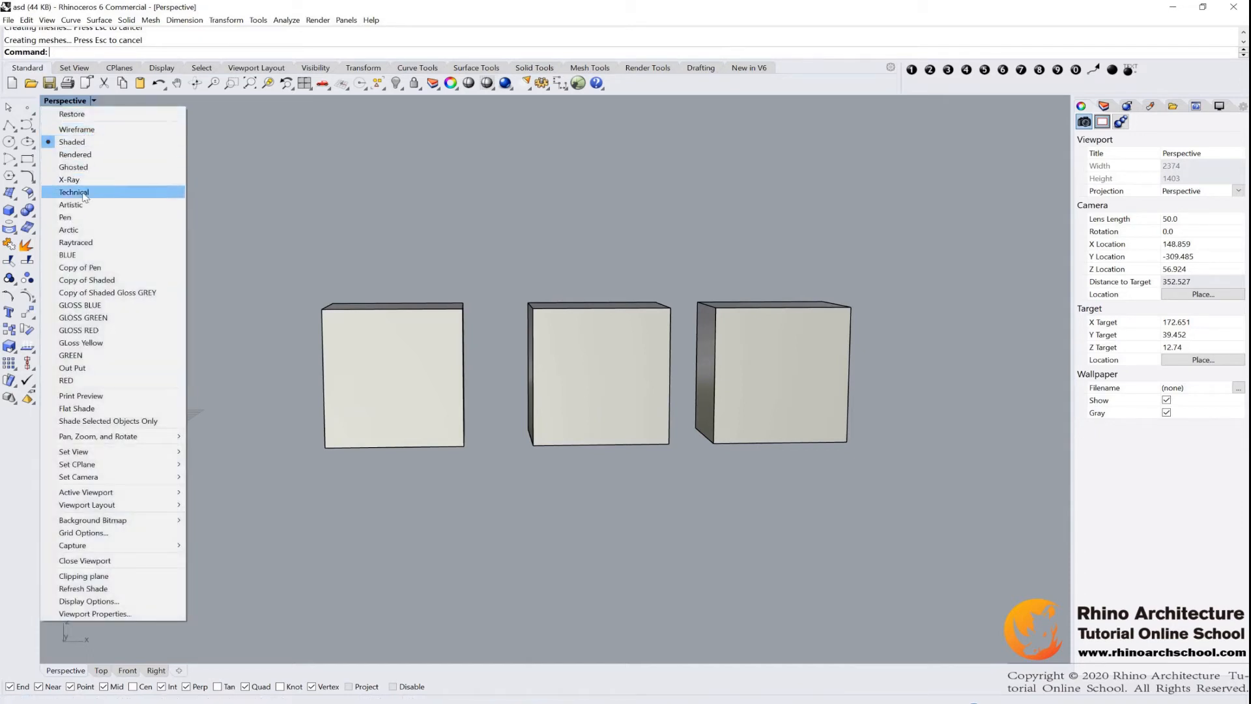
pyautogui.moveTo(77, 129)
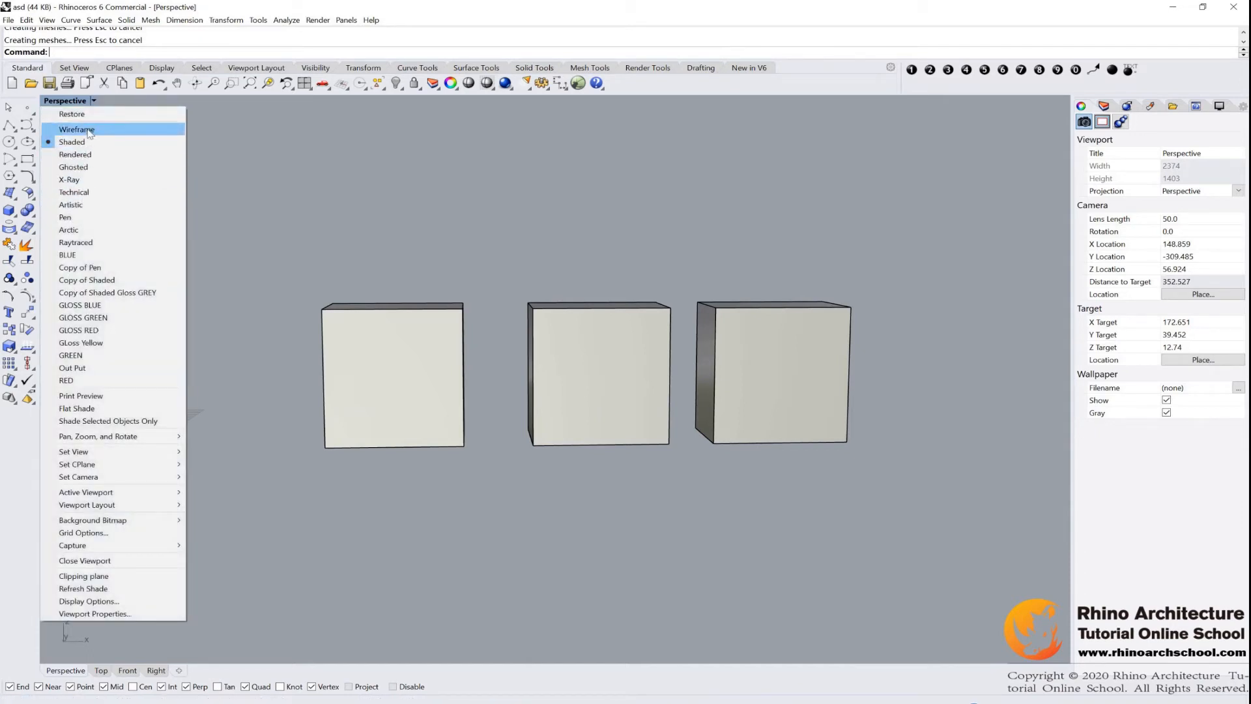
pyautogui.click(77, 129)
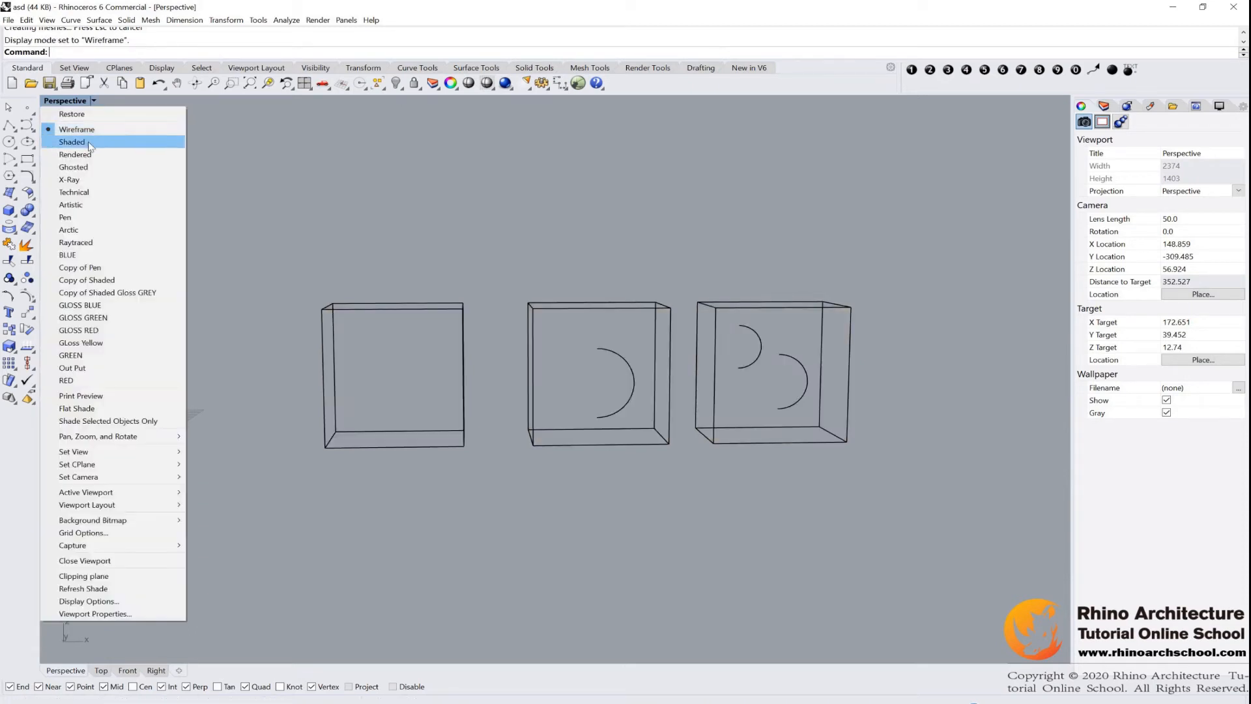
pyautogui.click(71, 142)
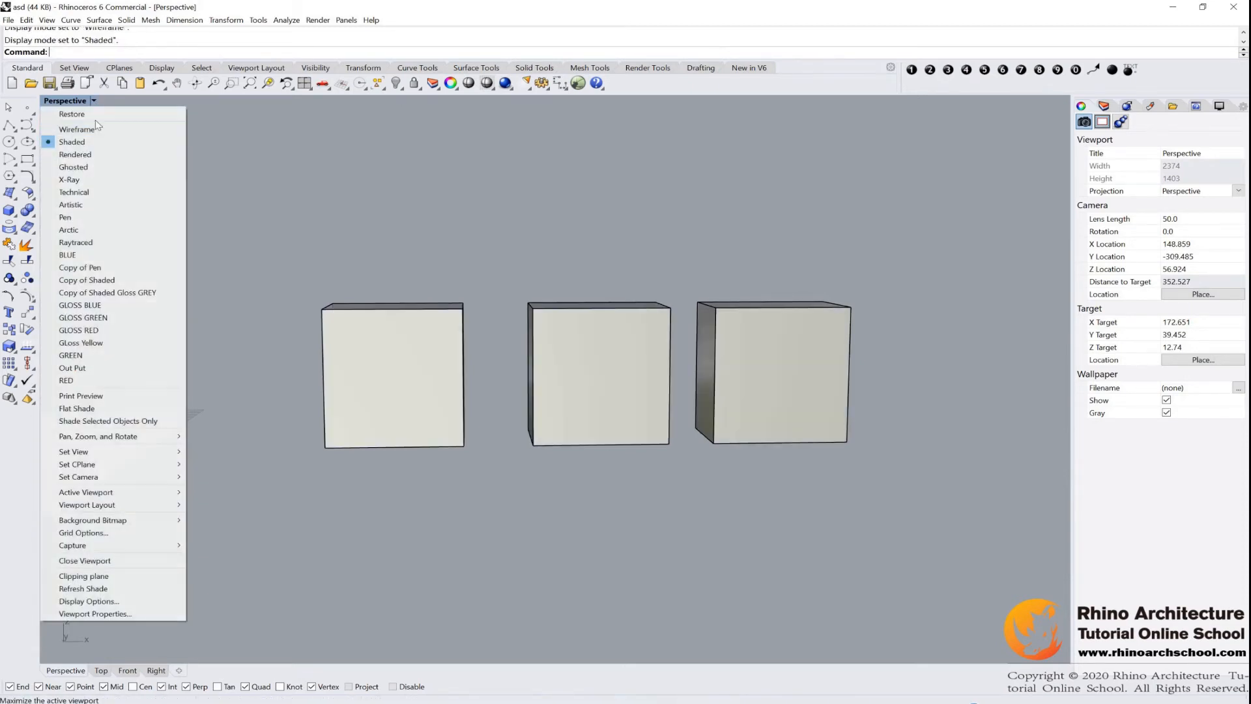
pyautogui.click(75, 154)
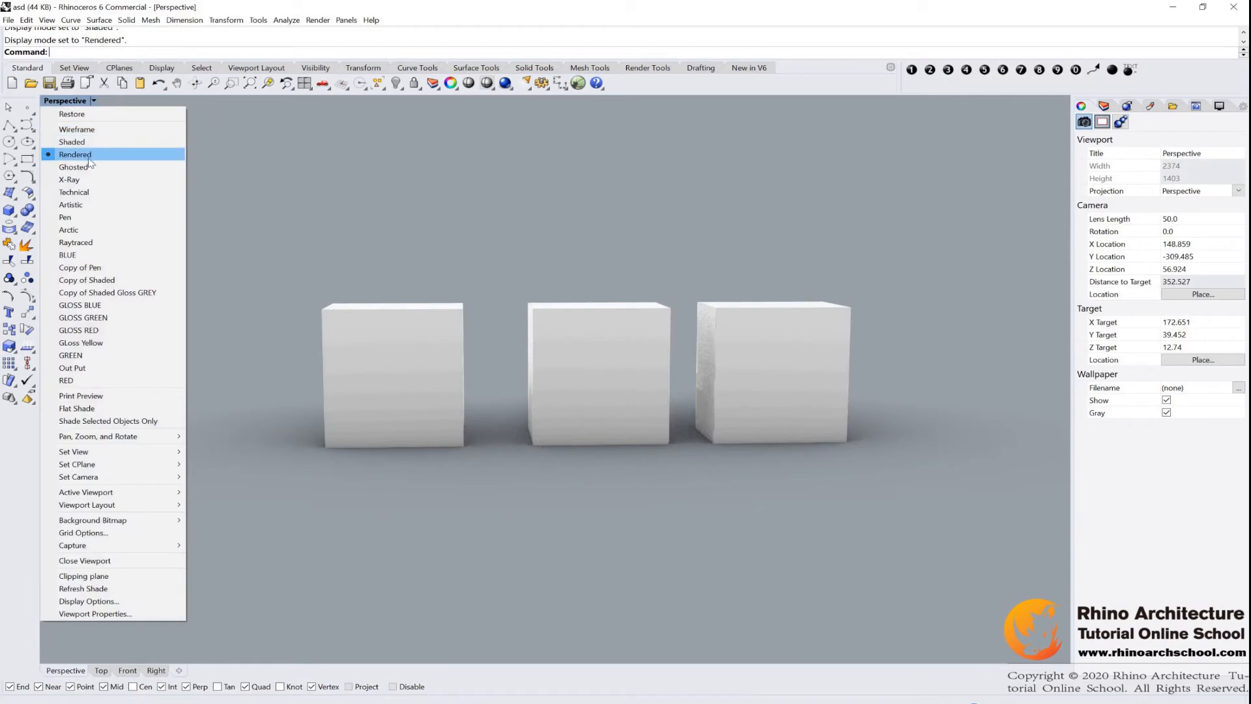
pyautogui.click(73, 167)
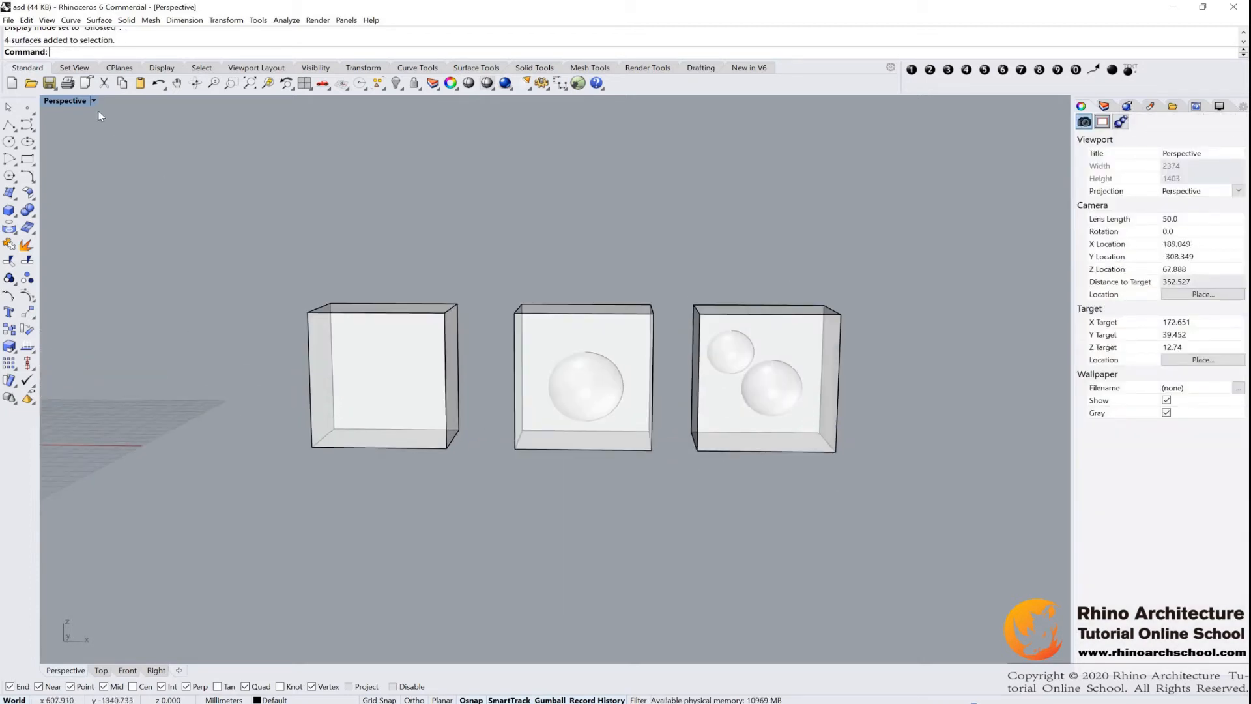
pyautogui.click(71, 142)
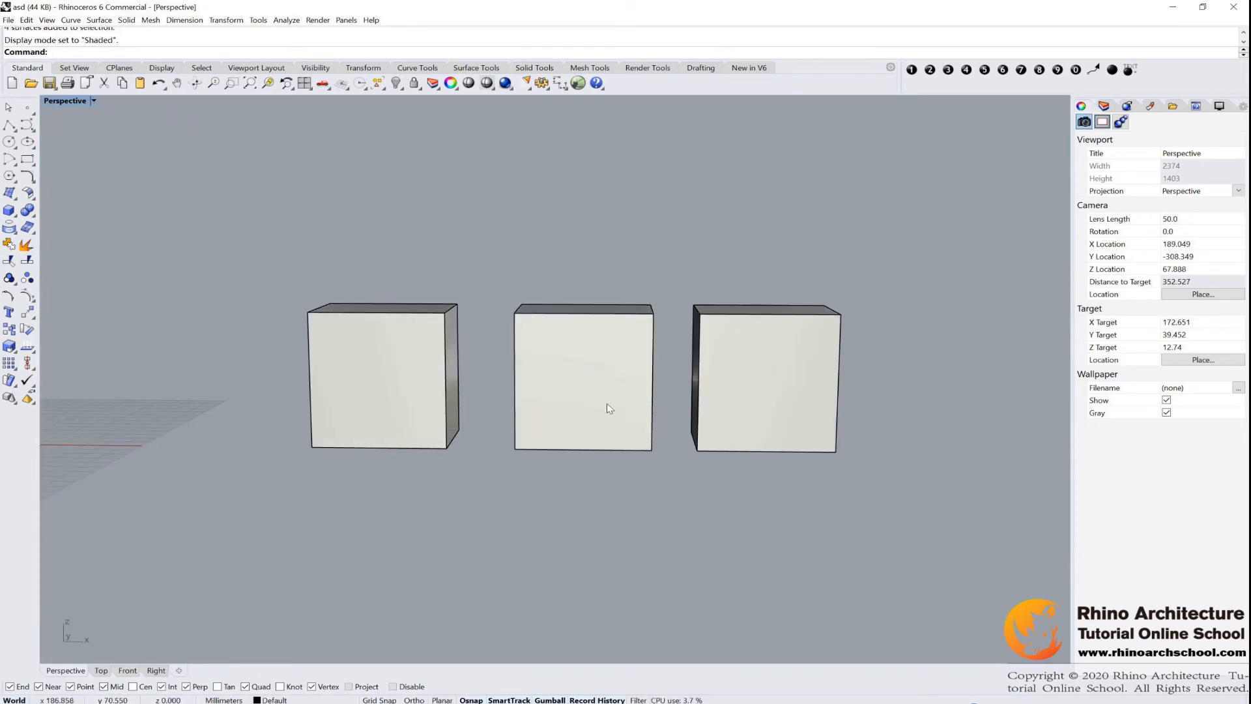
pyautogui.moveTo(609, 408); pyautogui.dragTo(622, 360)
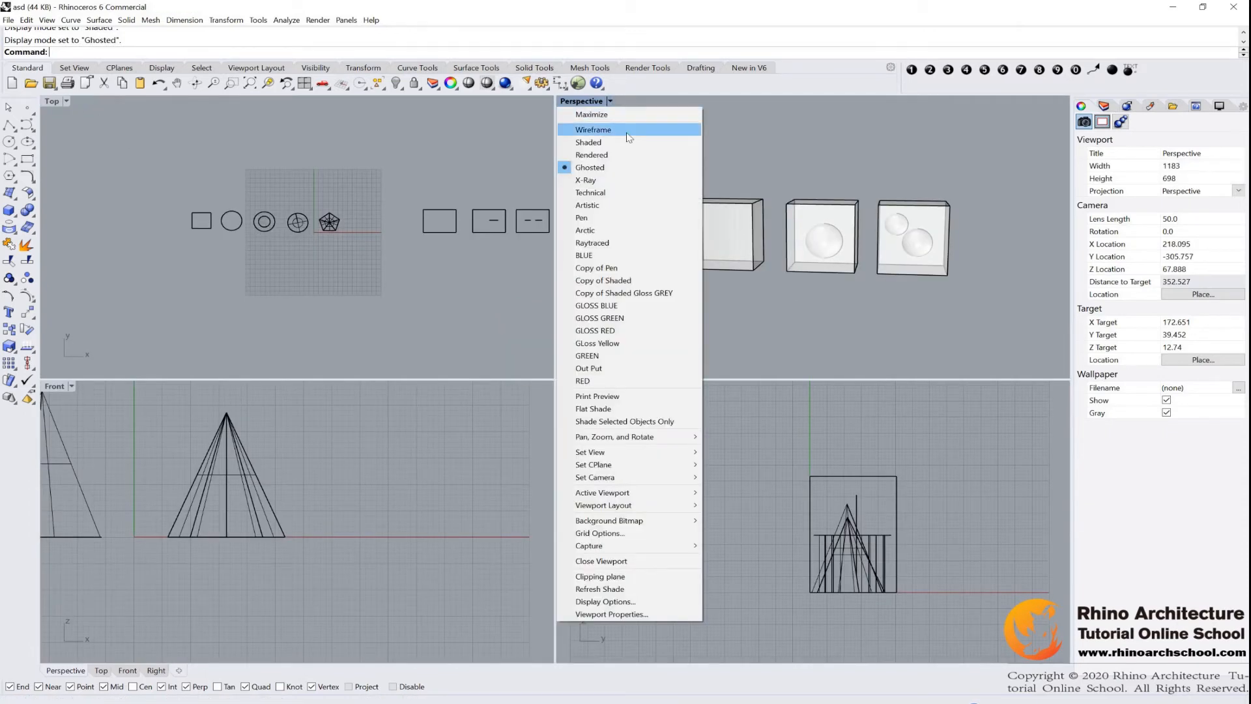
# Set Perspective to Shaded, maximize the Top view and set it to Wireframe
pyautogui.click(587, 142)
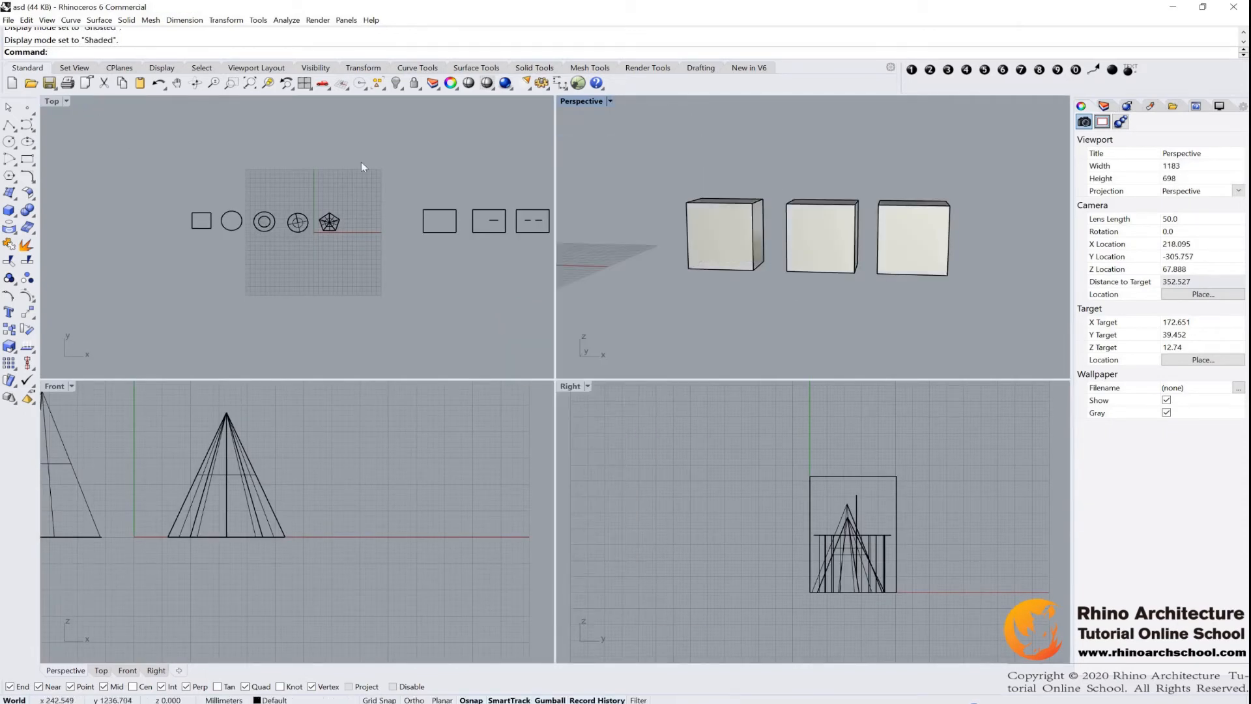
pyautogui.doubleClick(51, 101)
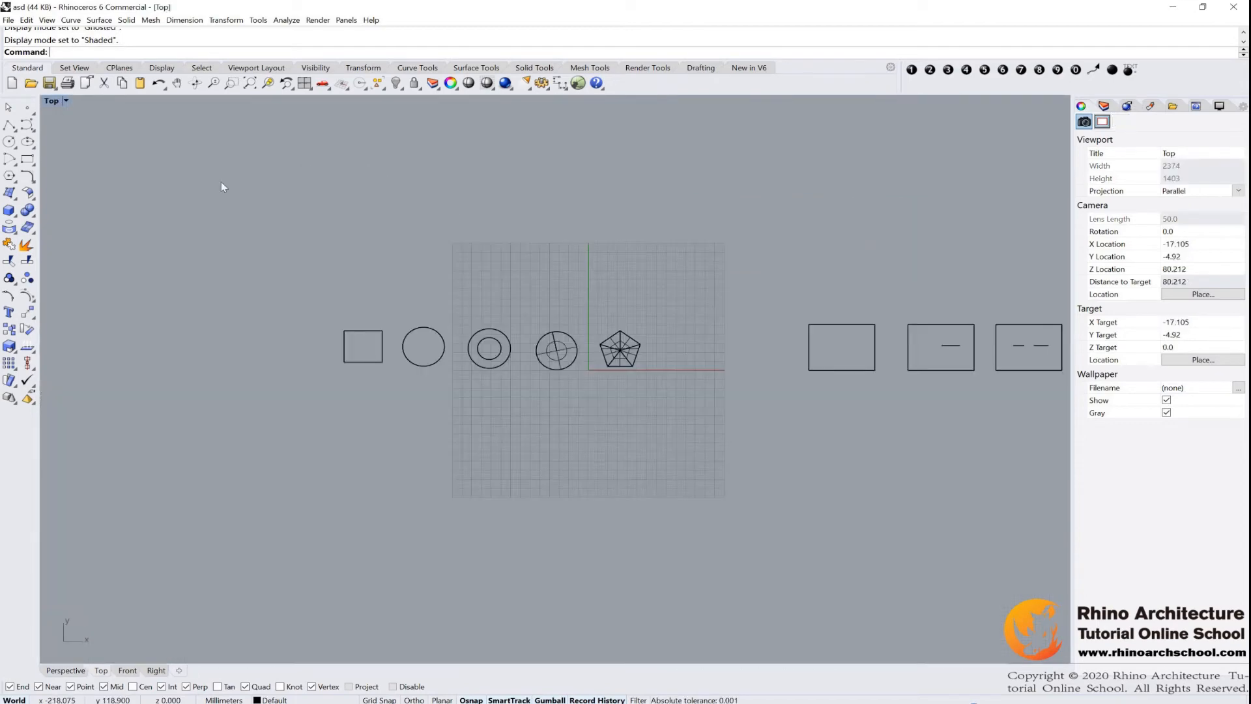
pyautogui.click(67, 100)
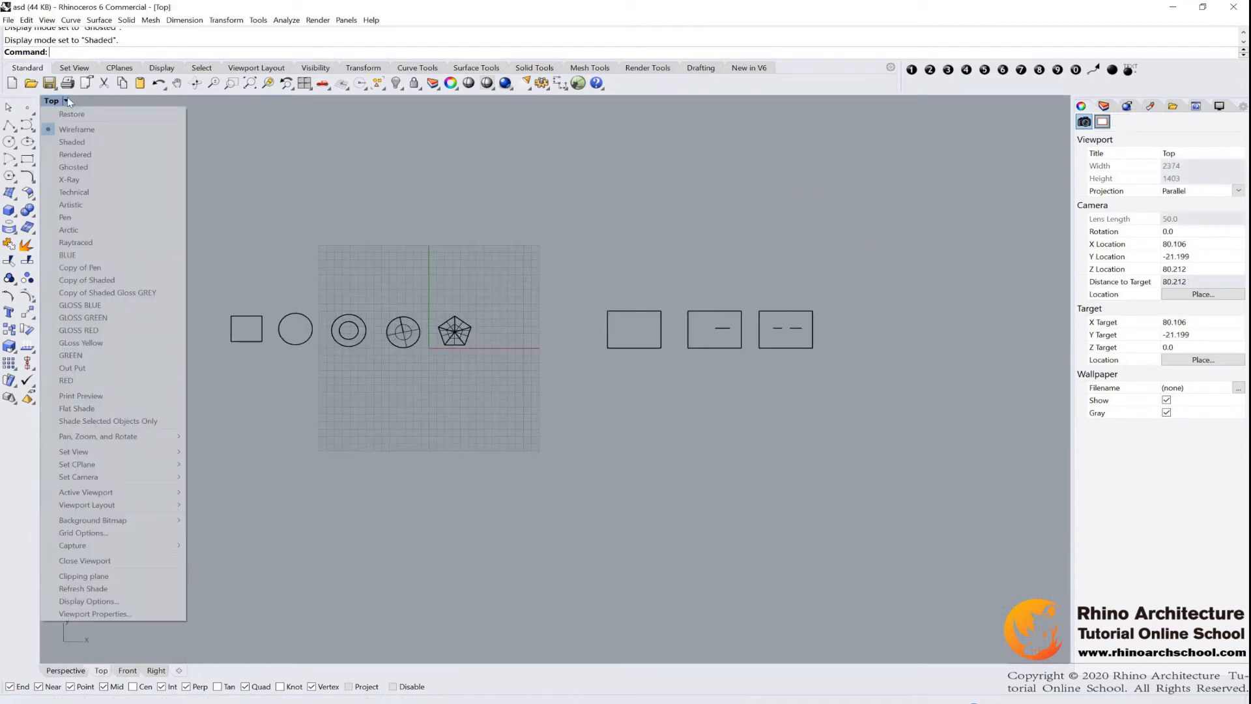
pyautogui.moveTo(73, 167)
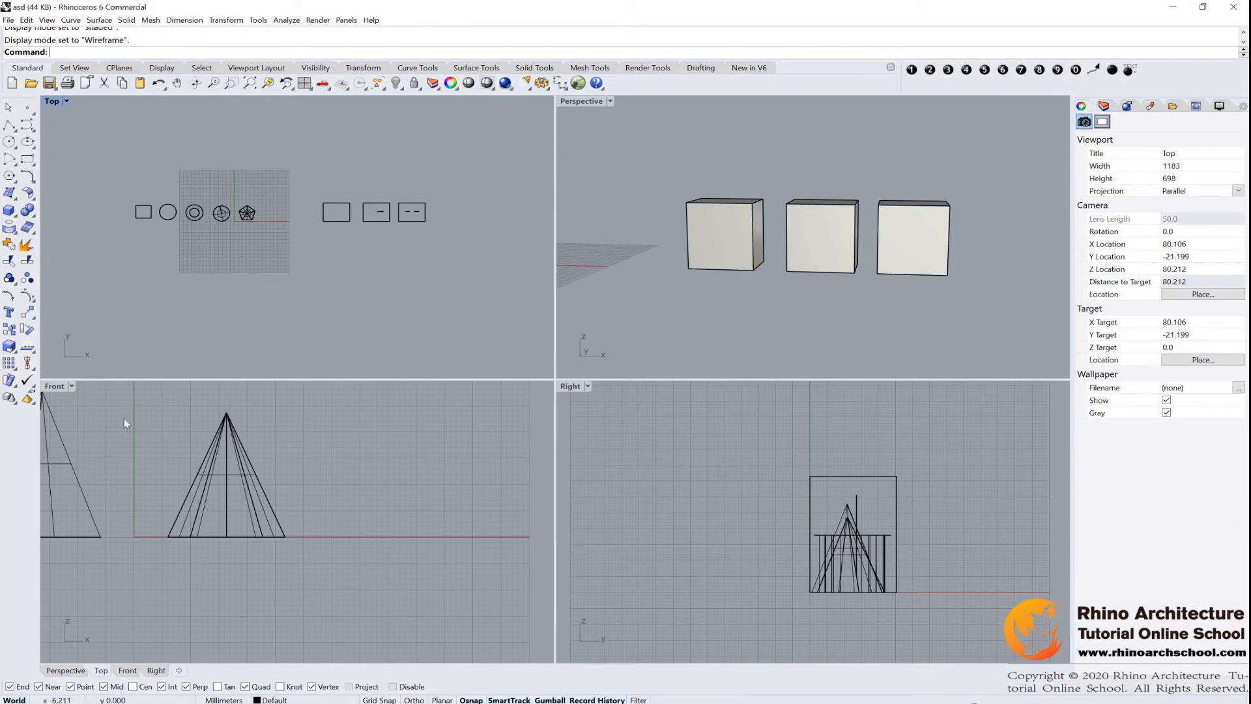
pyautogui.moveTo(76, 117)
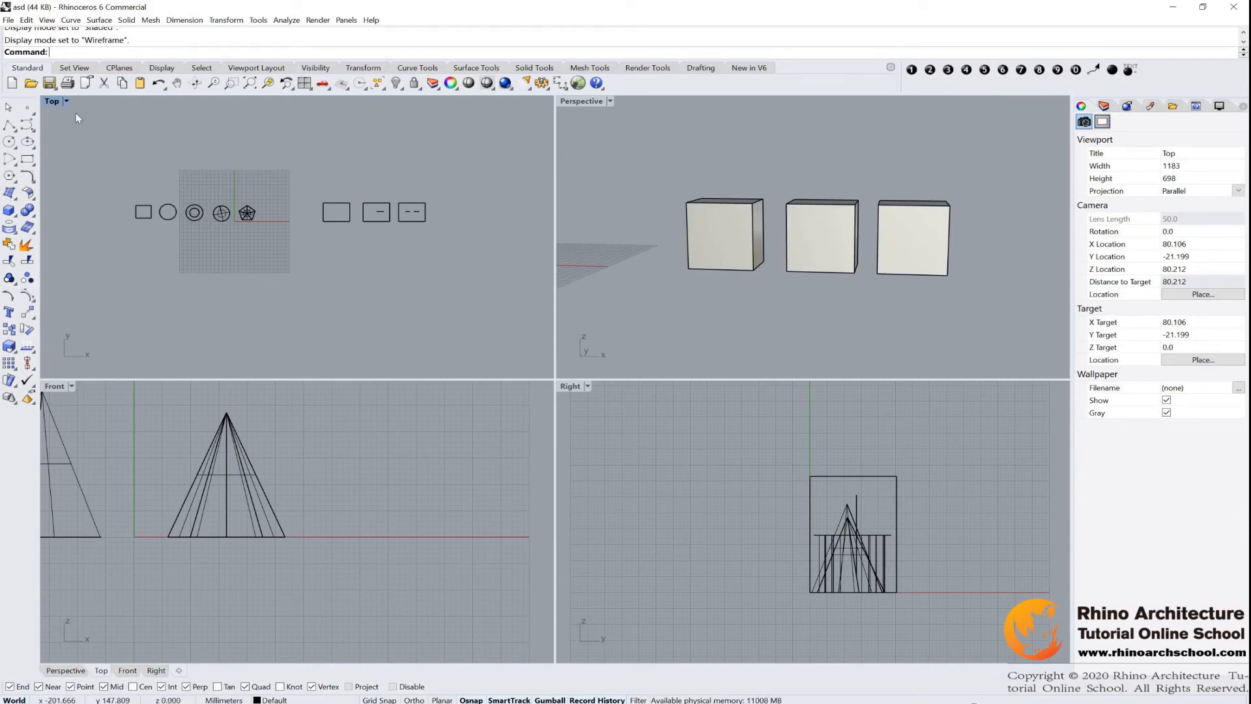
pyautogui.click(66, 101)
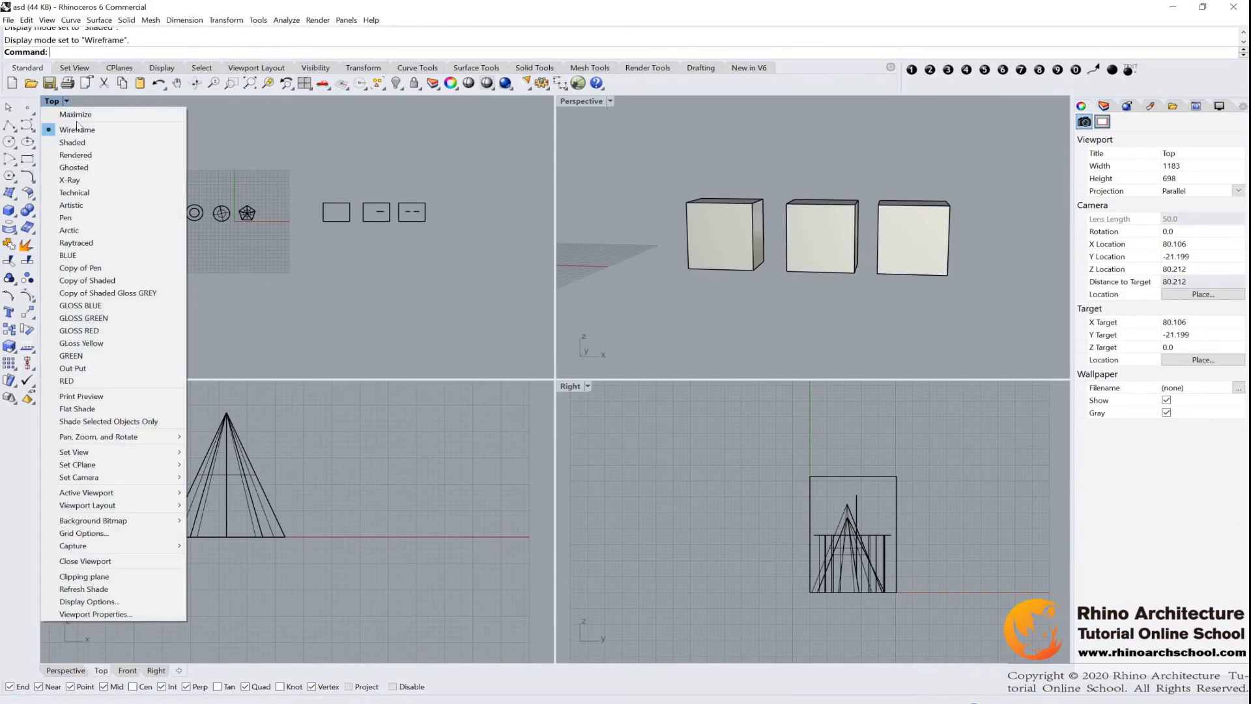
pyautogui.moveTo(357, 199)
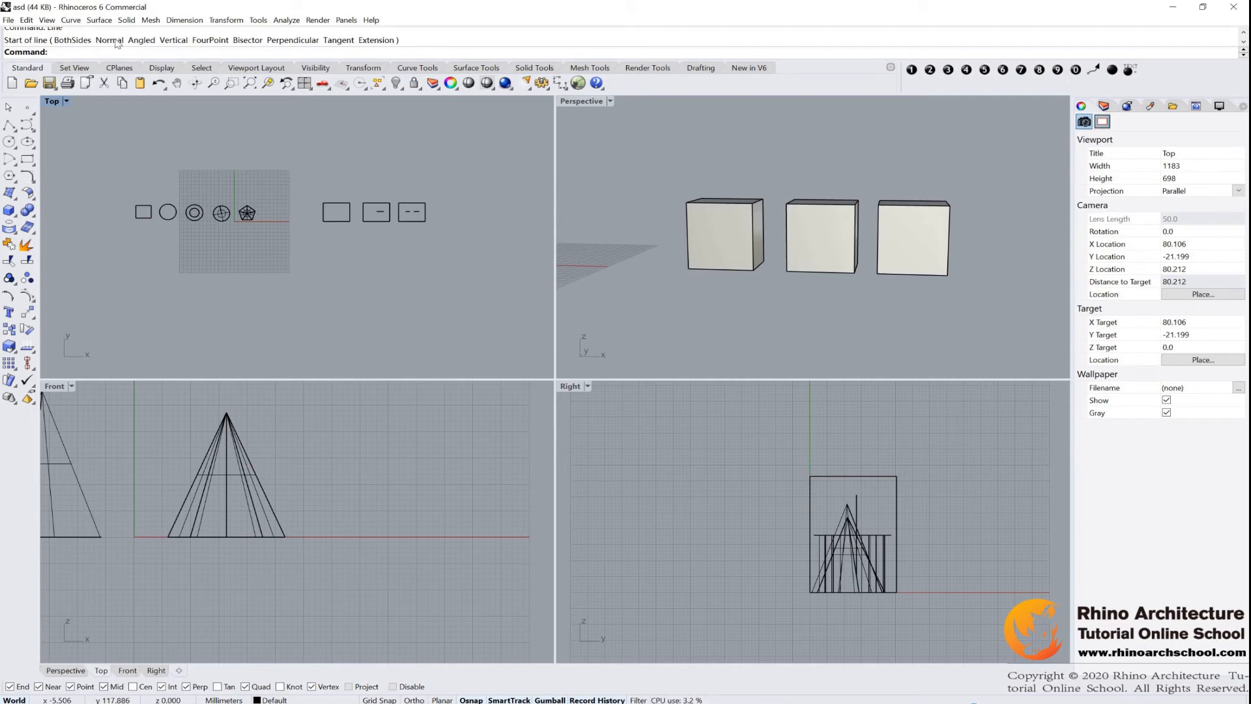
pyautogui.moveTo(652, 353)
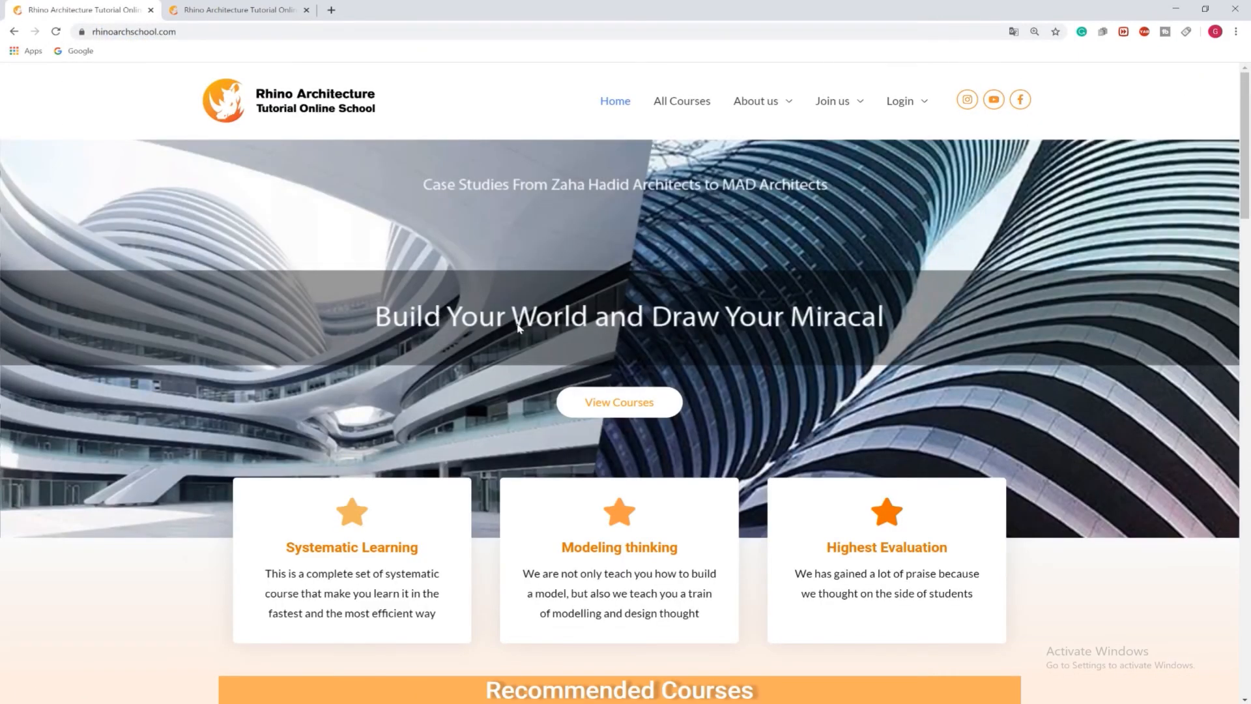
# Scroll to Recommended Courses, select the Monthly title, and open the $99 Unlimited course
pyautogui.scroll(-3)
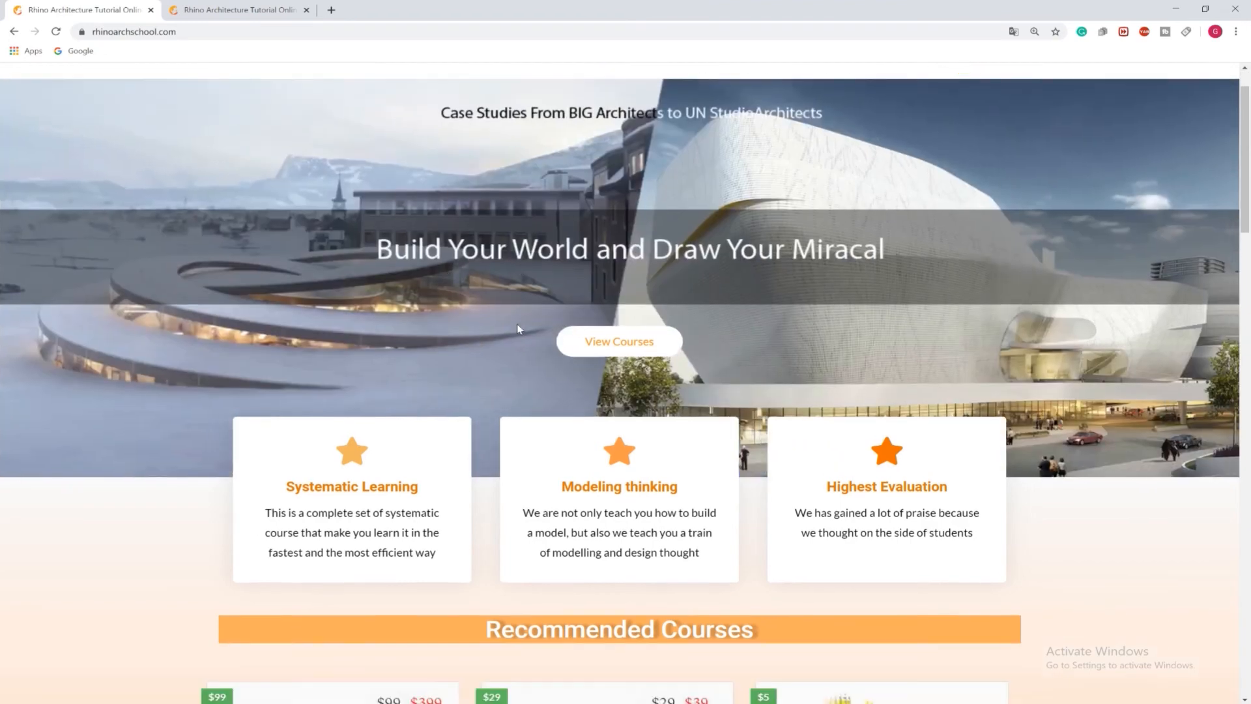
pyautogui.scroll(-3)
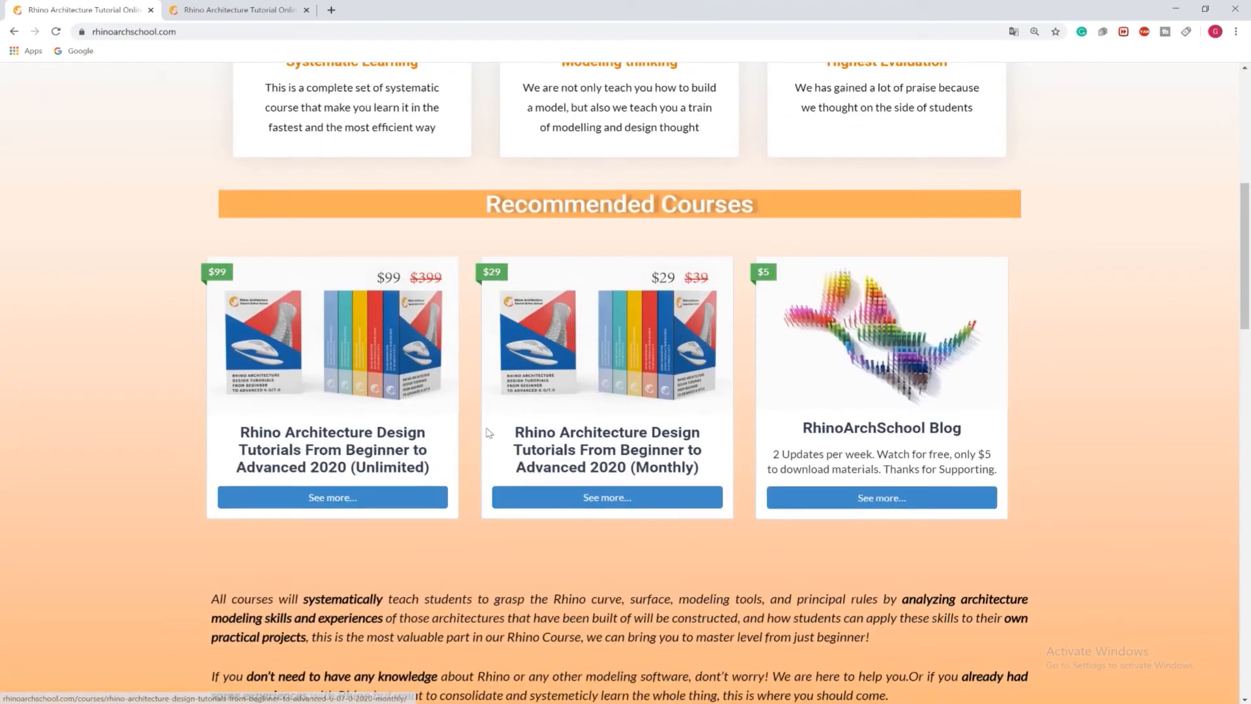
pyautogui.doubleClick(415, 467)
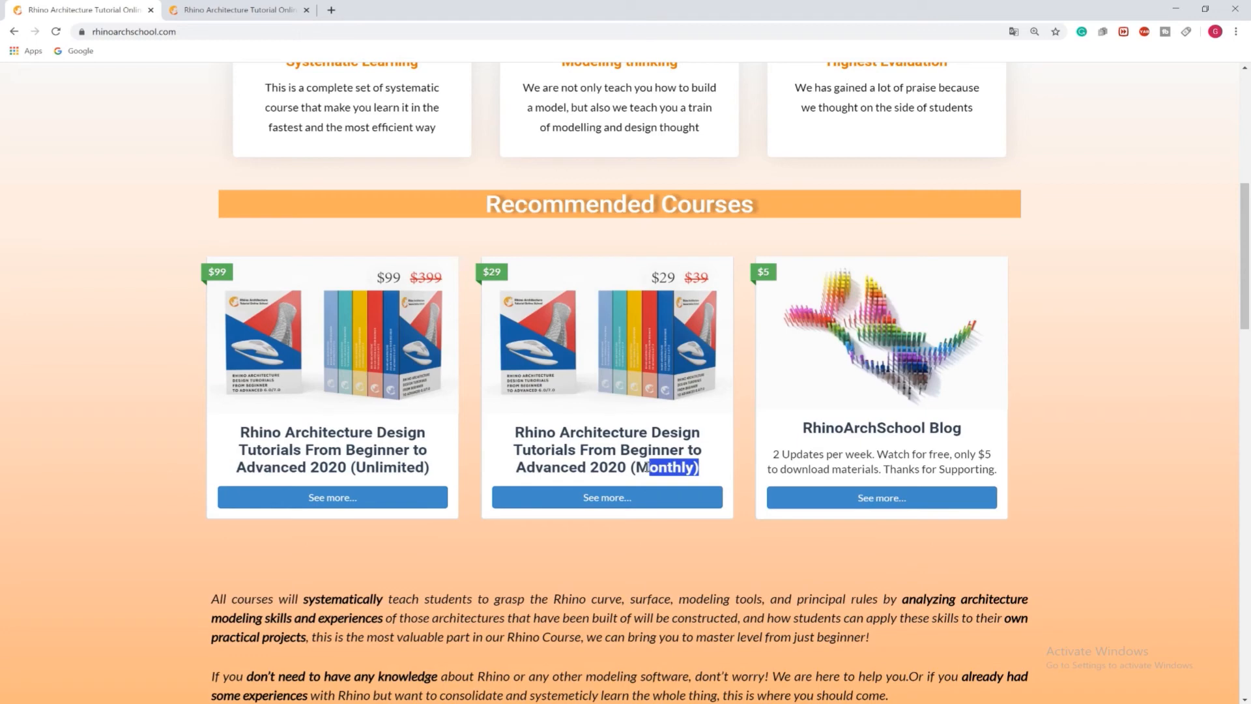
pyautogui.click(332, 497)
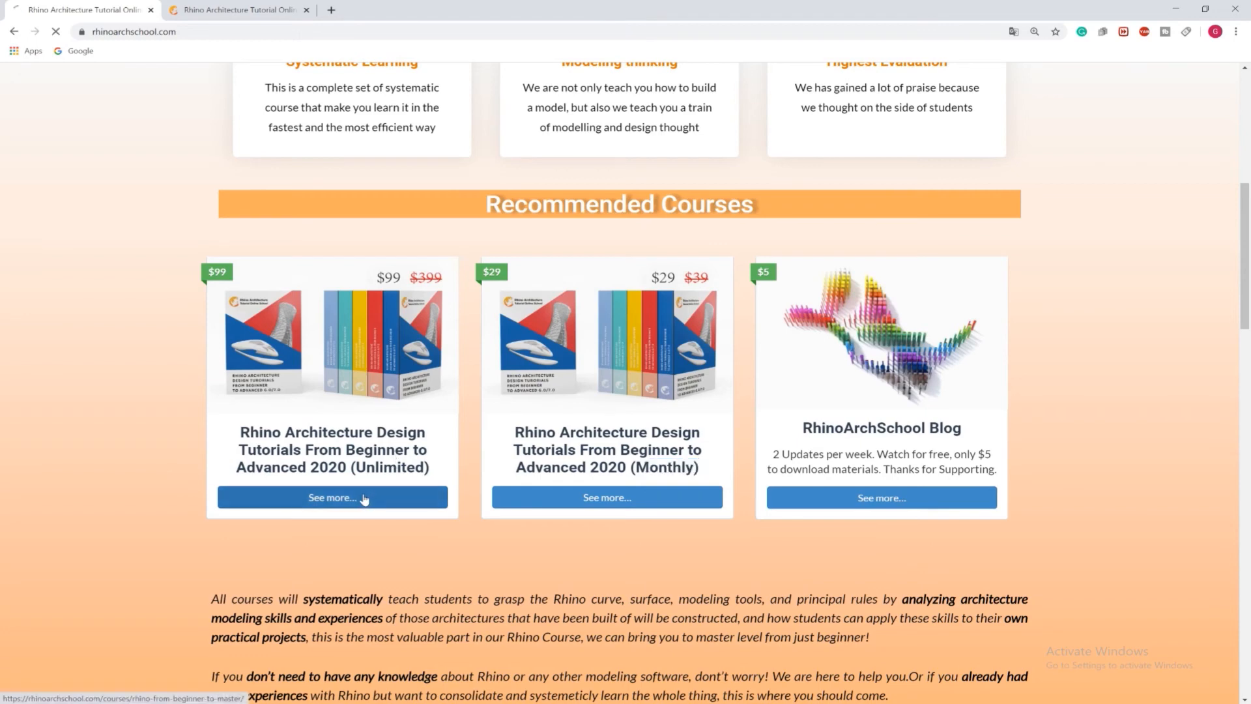
# Open the Unlimited course's Materials tab and scroll through its introduction and case studies
pyautogui.click(332, 497)
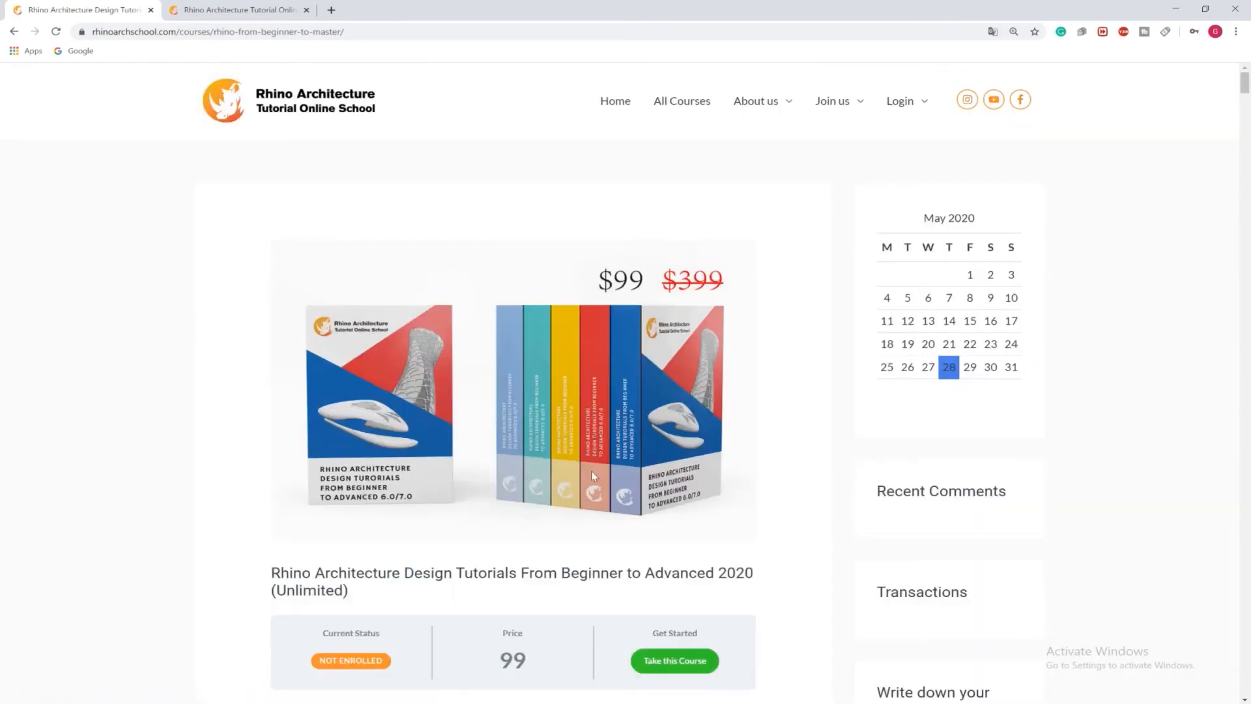
pyautogui.scroll(-3)
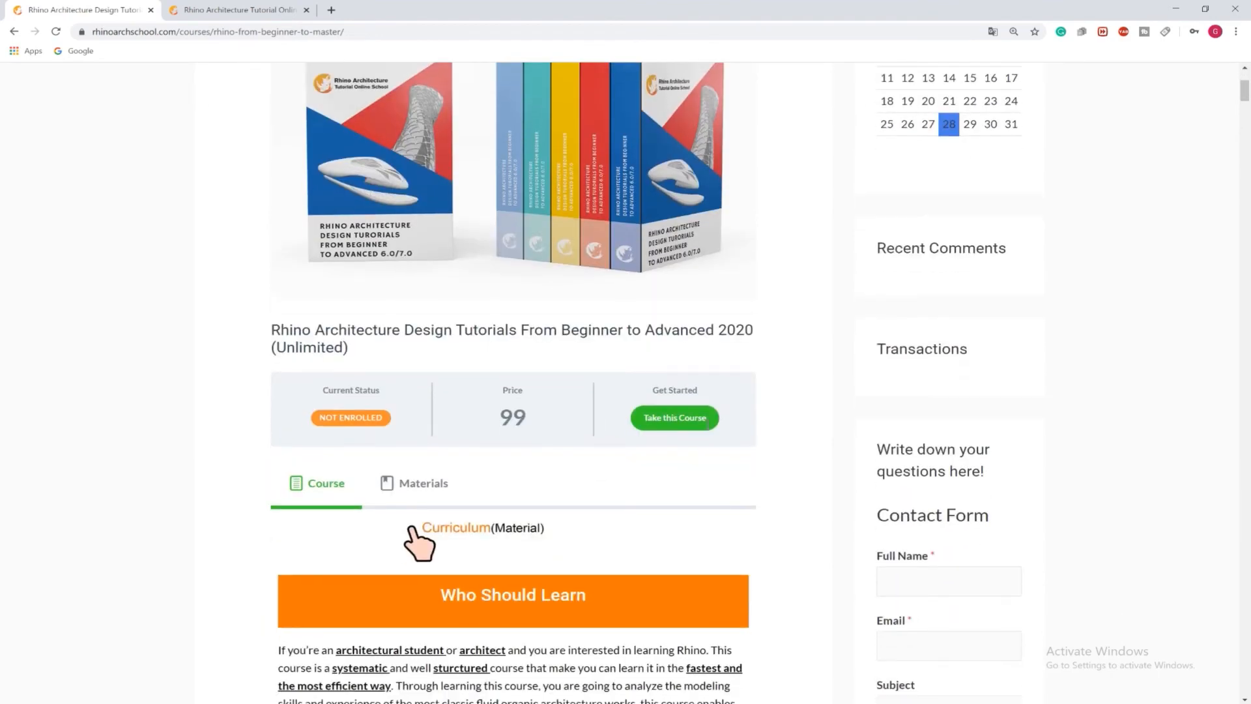
pyautogui.click(423, 484)
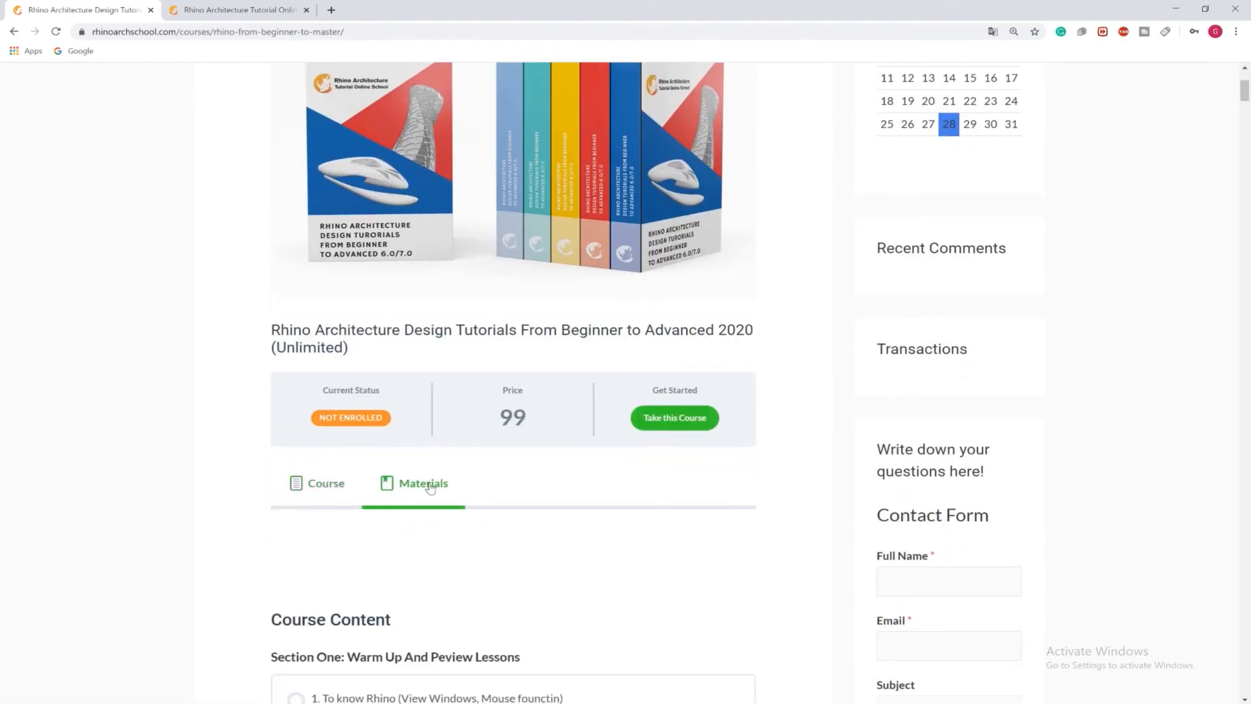
pyautogui.scroll(-3)
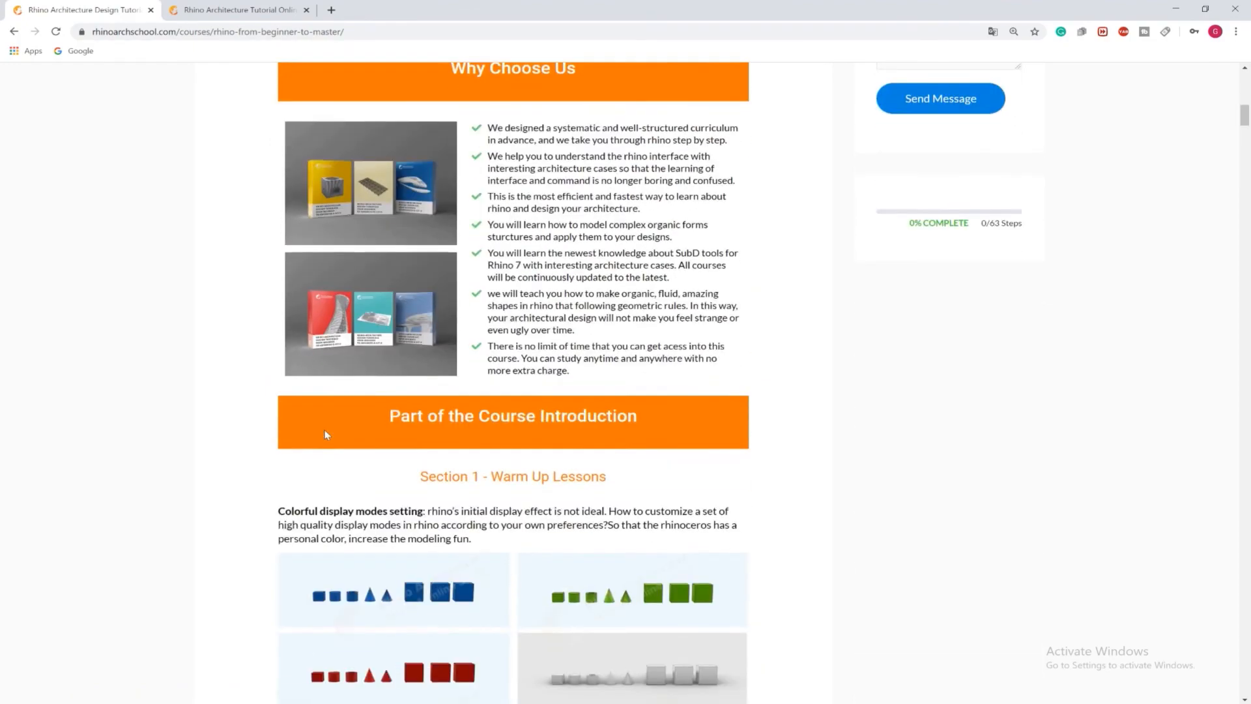
pyautogui.scroll(-3)
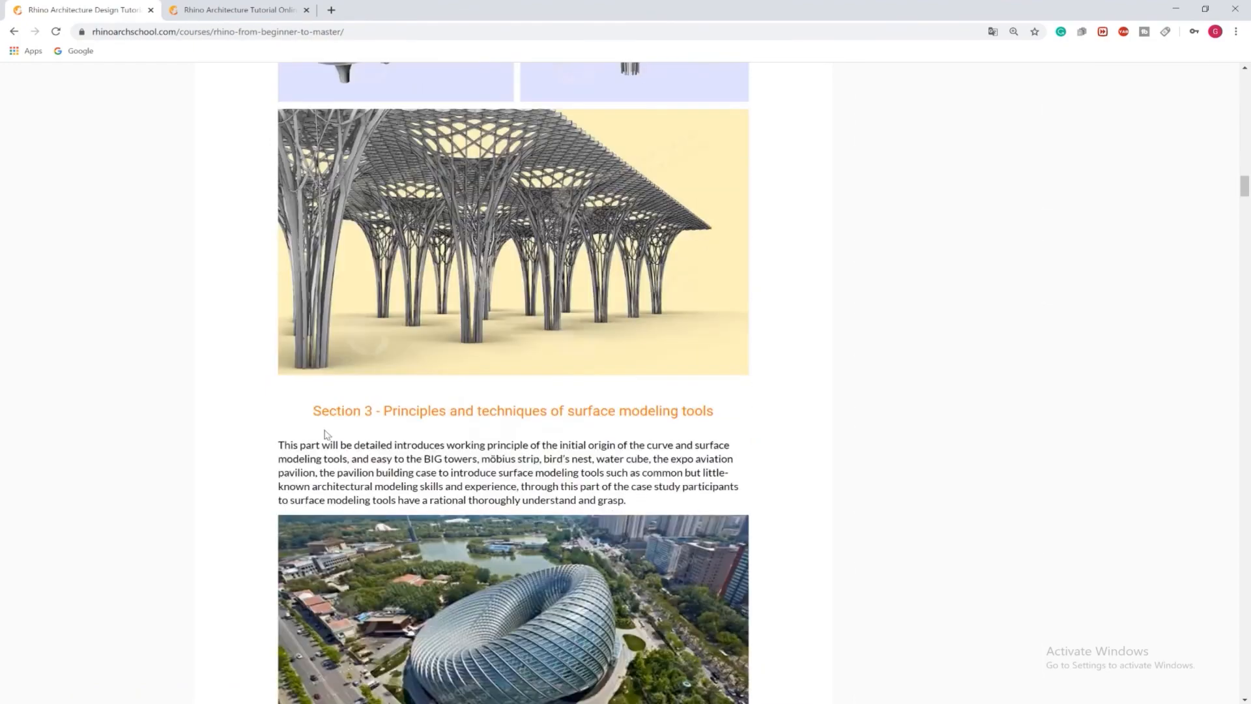
pyautogui.scroll(-3)
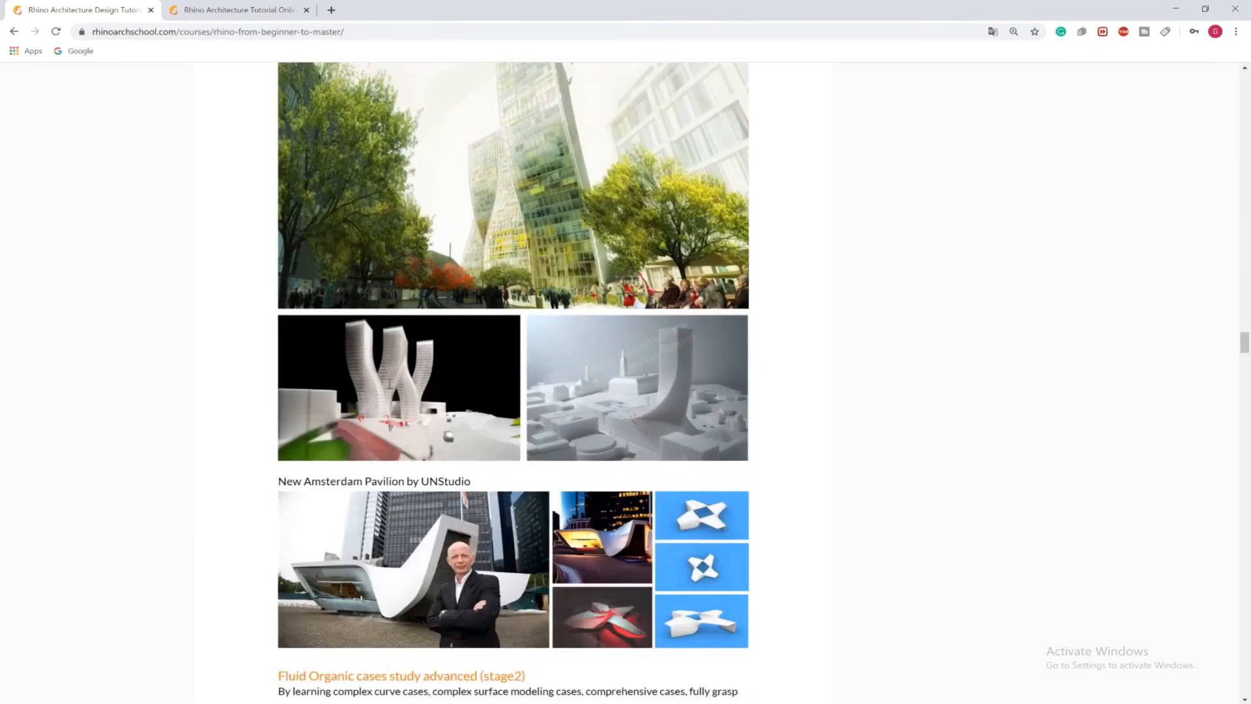
pyautogui.scroll(-3)
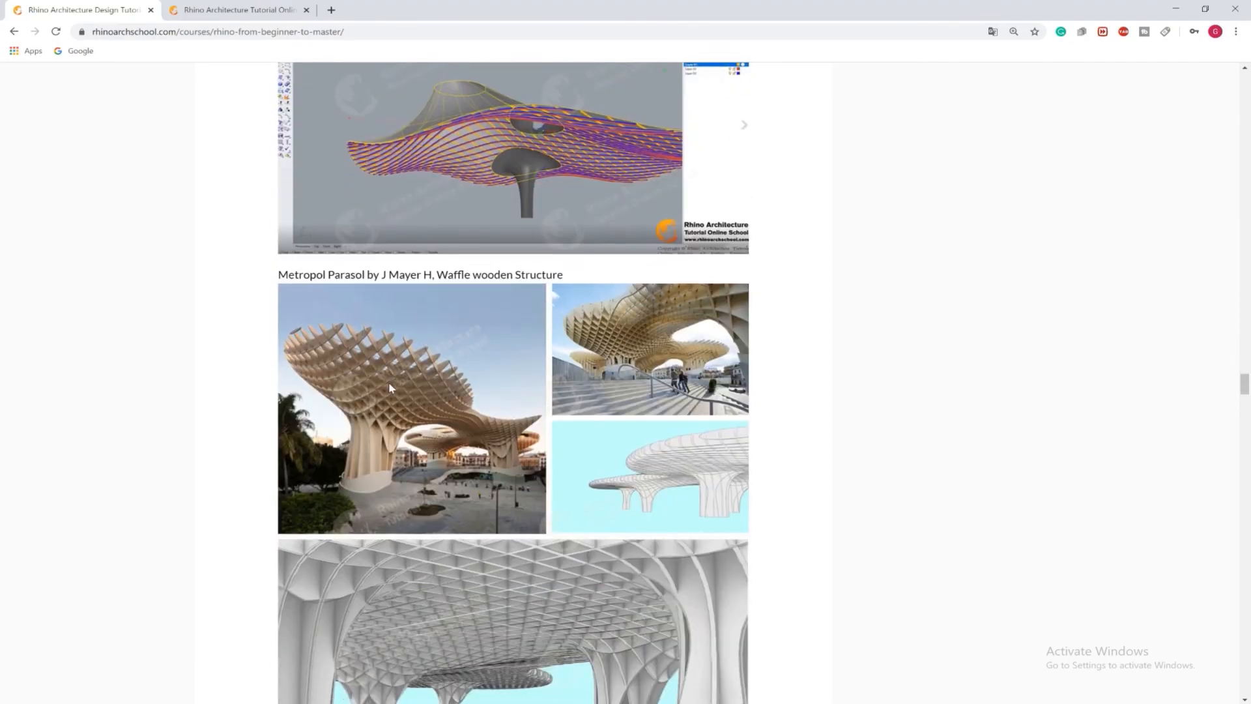
pyautogui.scroll(-3)
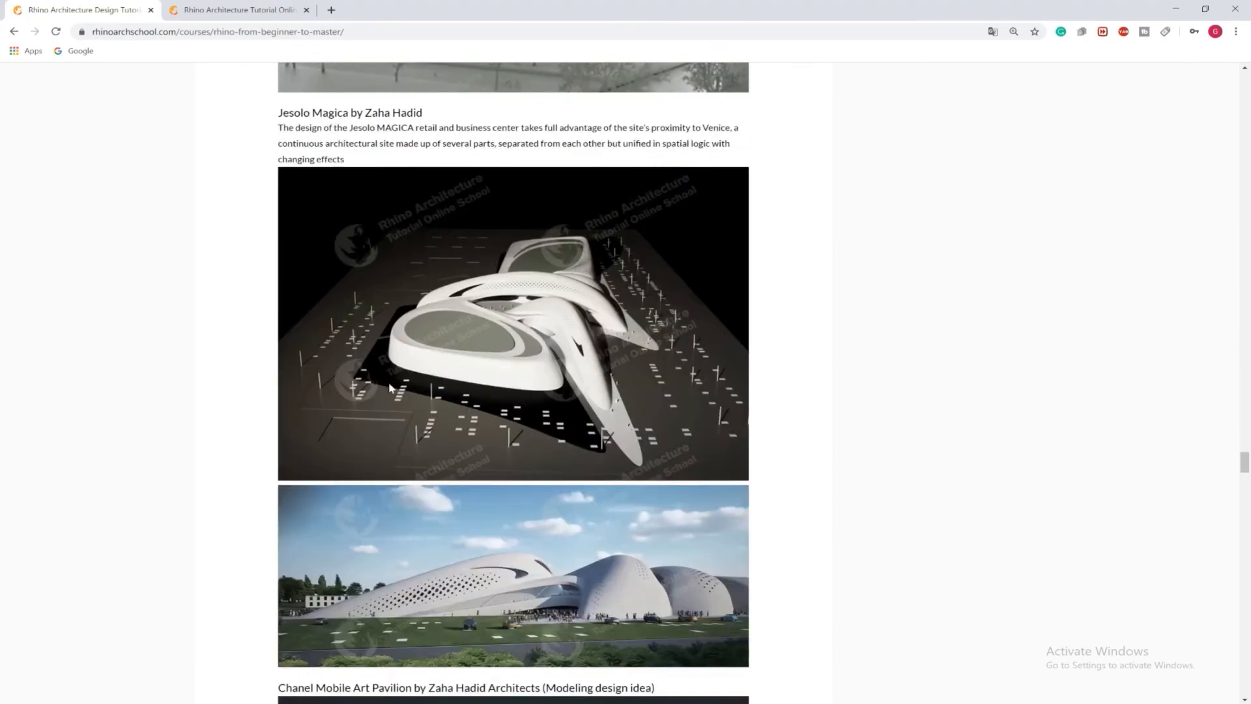
pyautogui.scroll(-3)
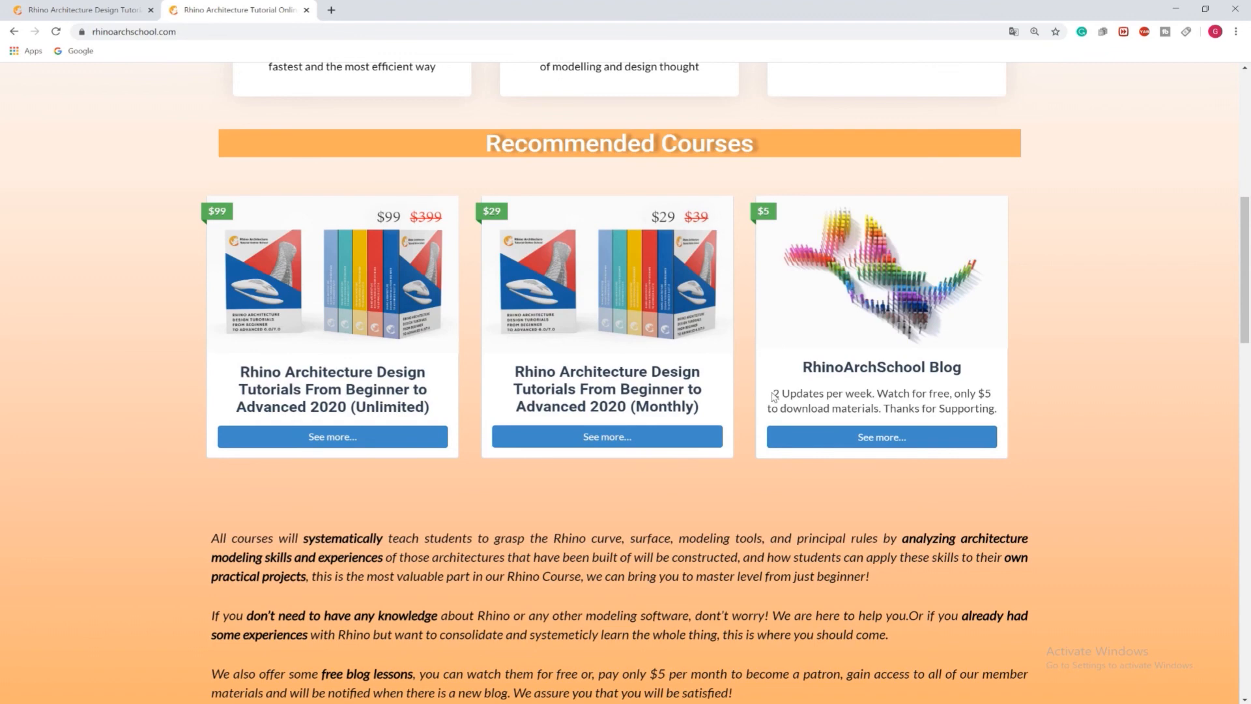
pyautogui.moveTo(780, 391)
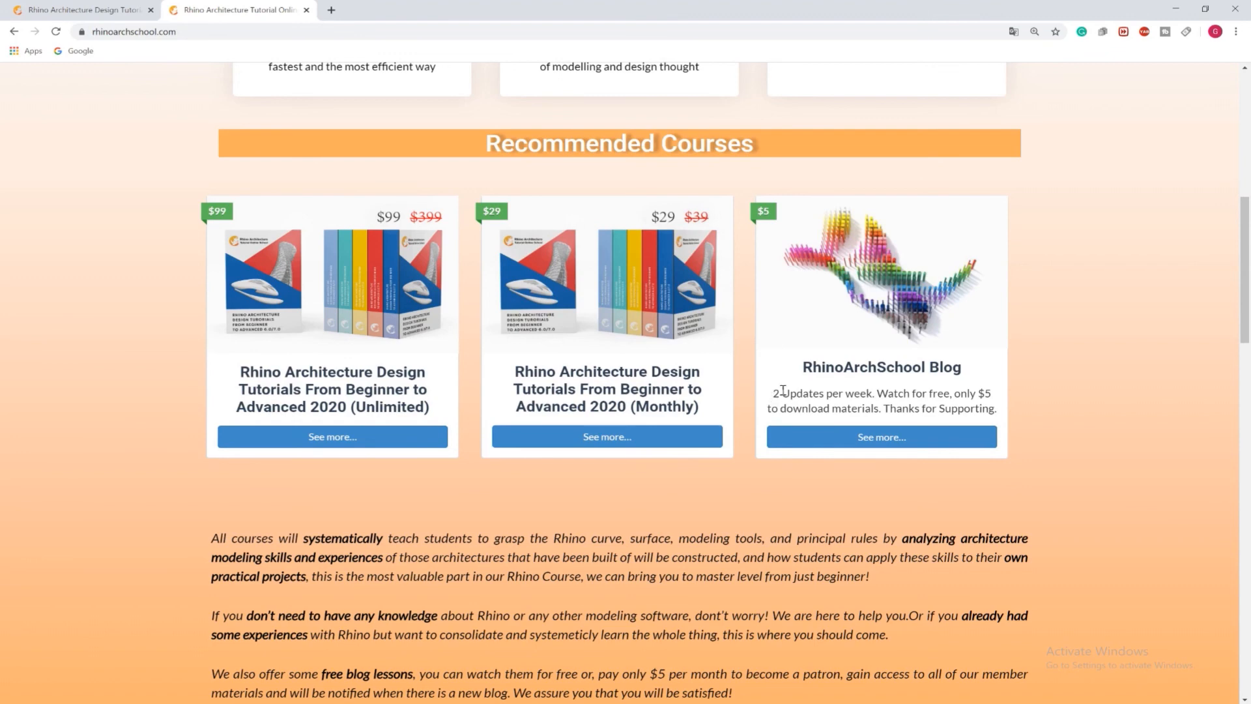
# Highlight the RhinoArchSchool Blog description about two weekly updates and $5 materials
pyautogui.moveTo(768, 393); pyautogui.dragTo(880, 408)
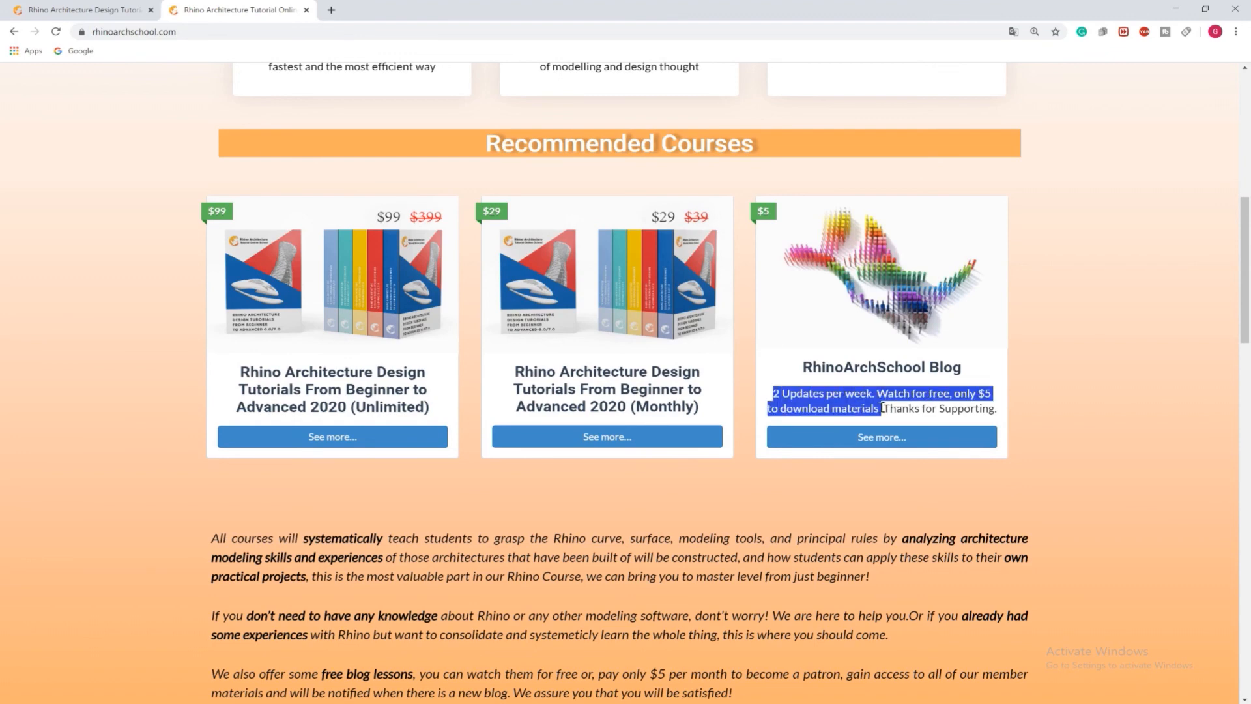